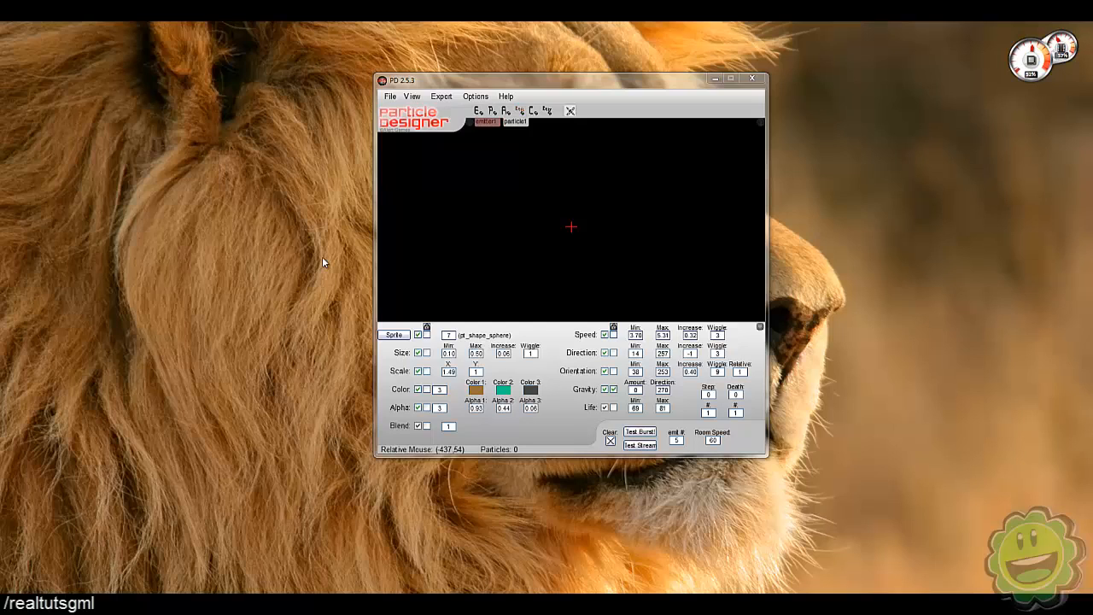
Step: Emit several test bursts of the current particle effect
left_click(640, 445)
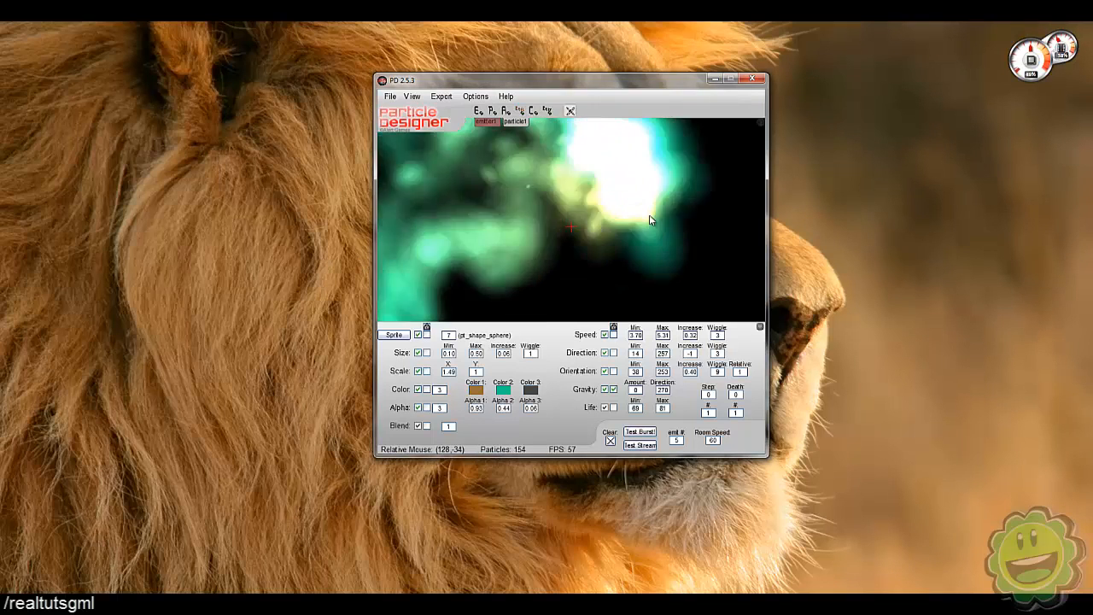
left_click(610, 440)
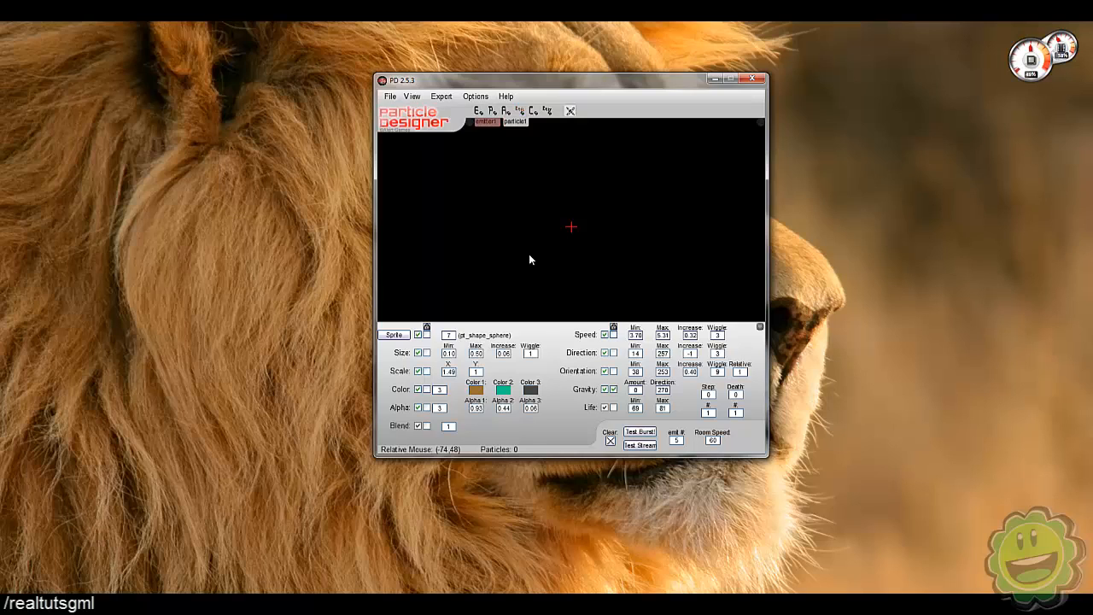
mouse_move(531, 251)
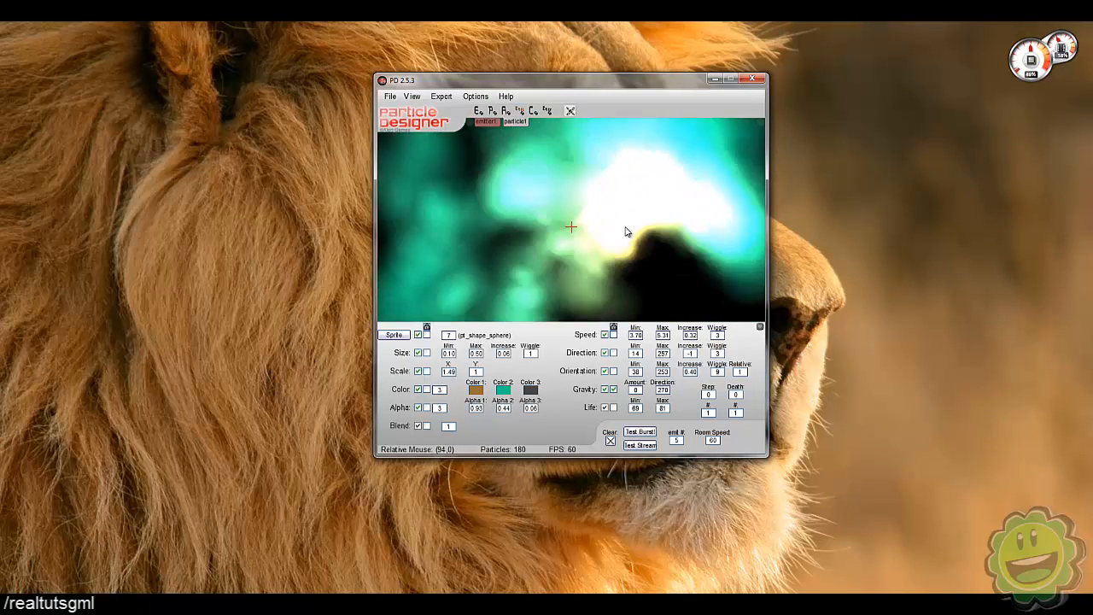
left_click(610, 440)
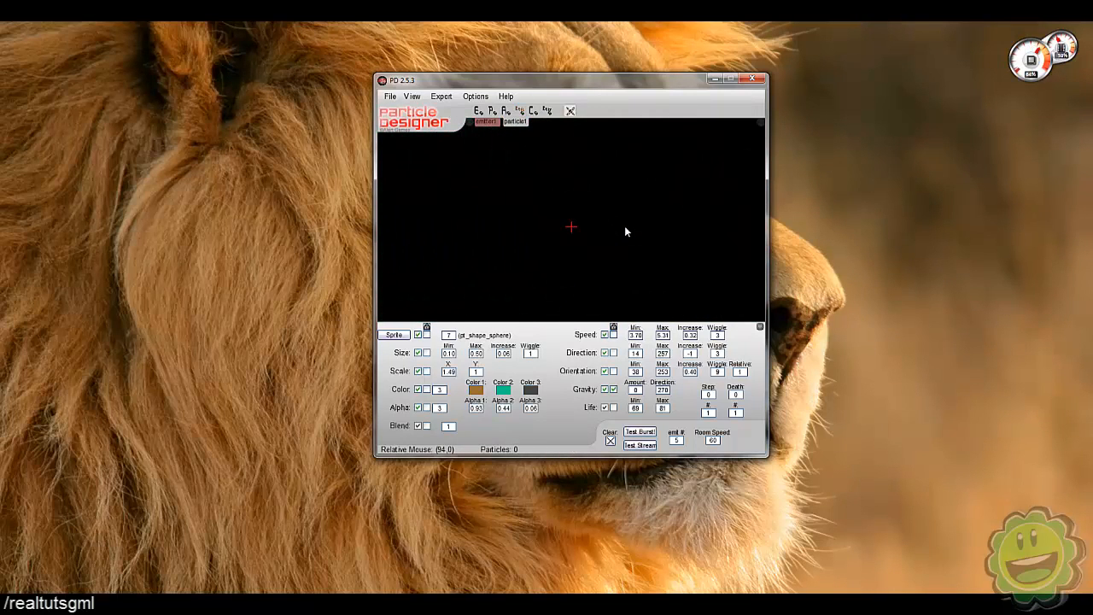
left_click(640, 444)
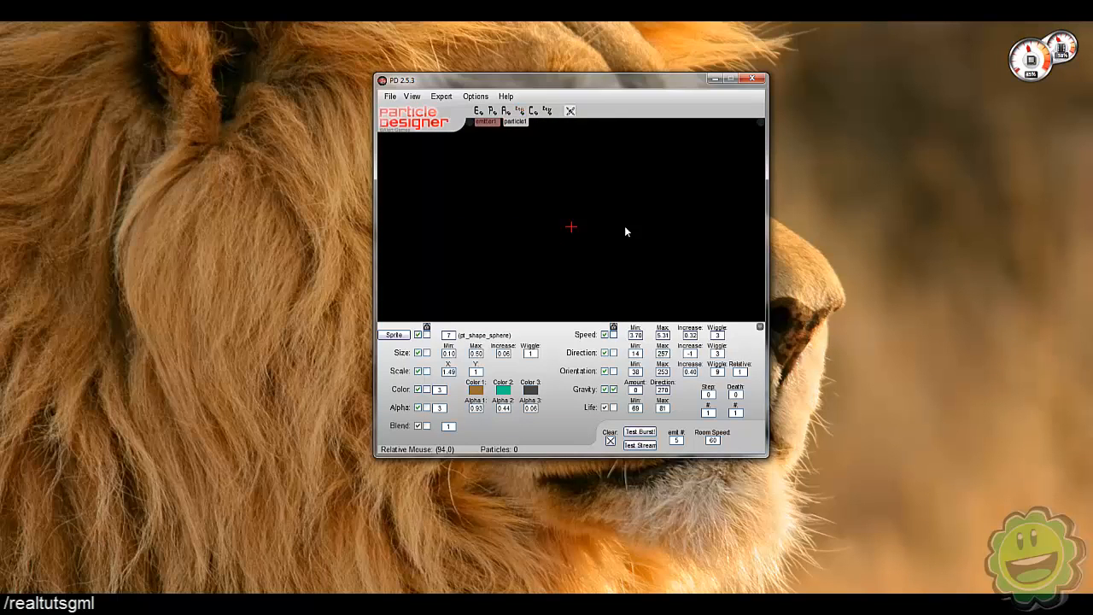
left_click(640, 445)
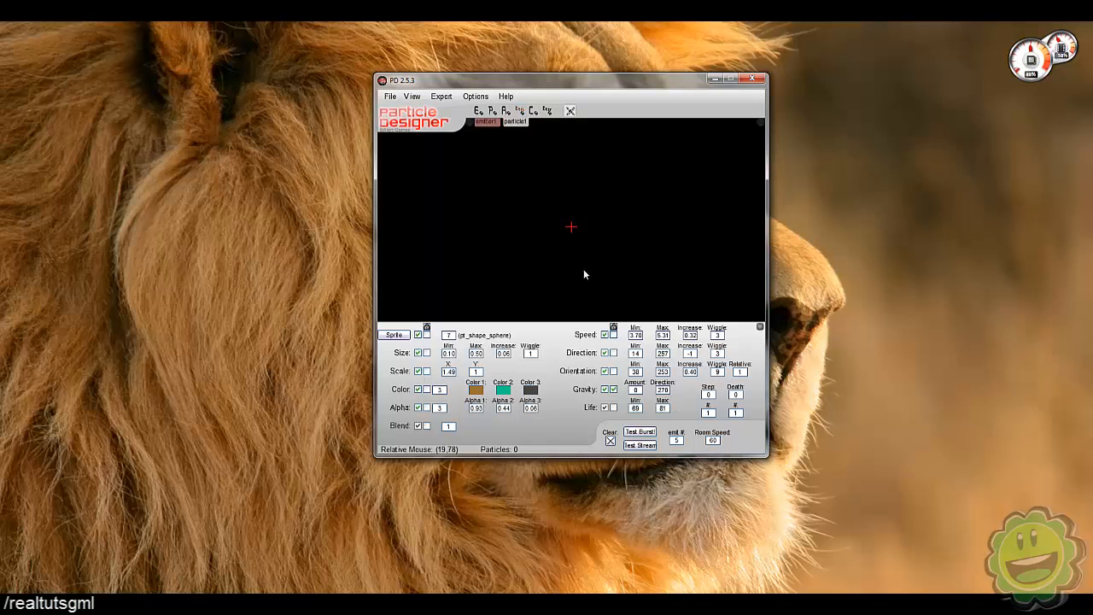
left_click(640, 445)
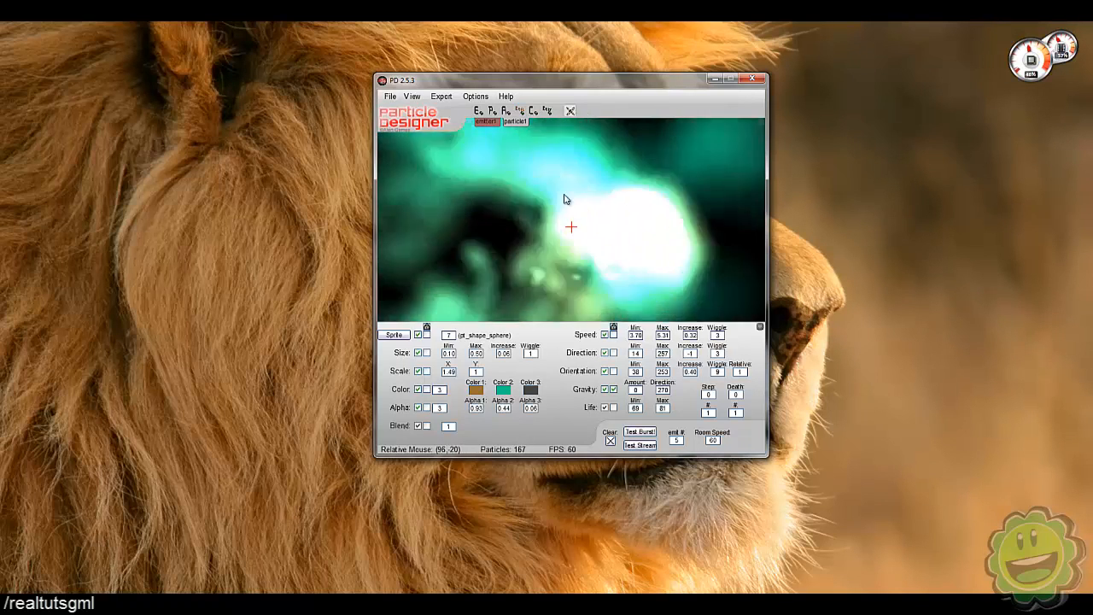
Step: Randomize all particle parameters with Options > Full Random
left_click(475, 96)
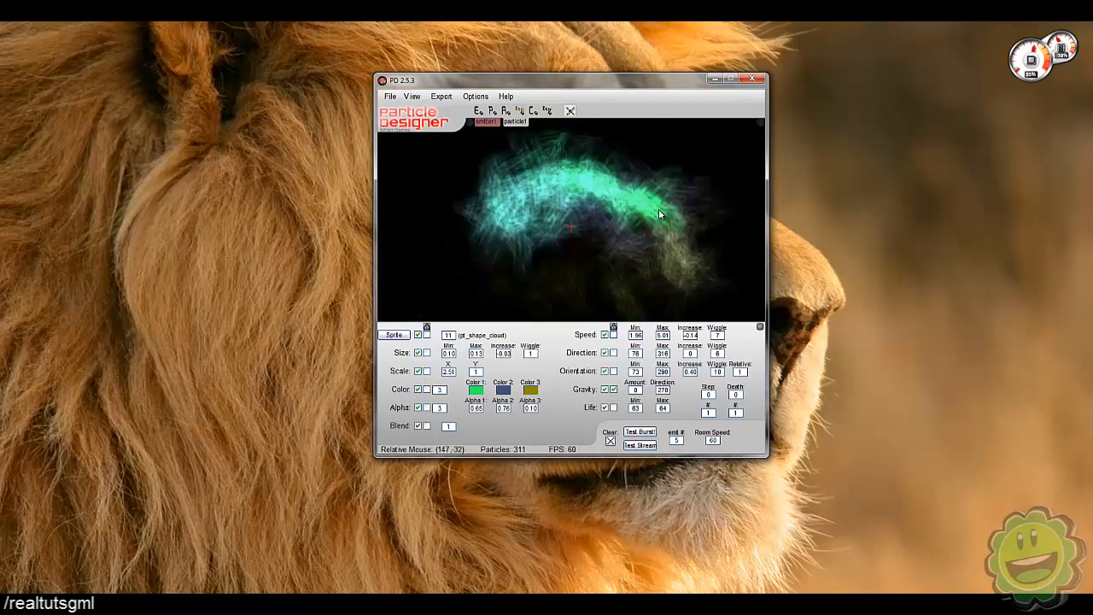
left_click(475, 95)
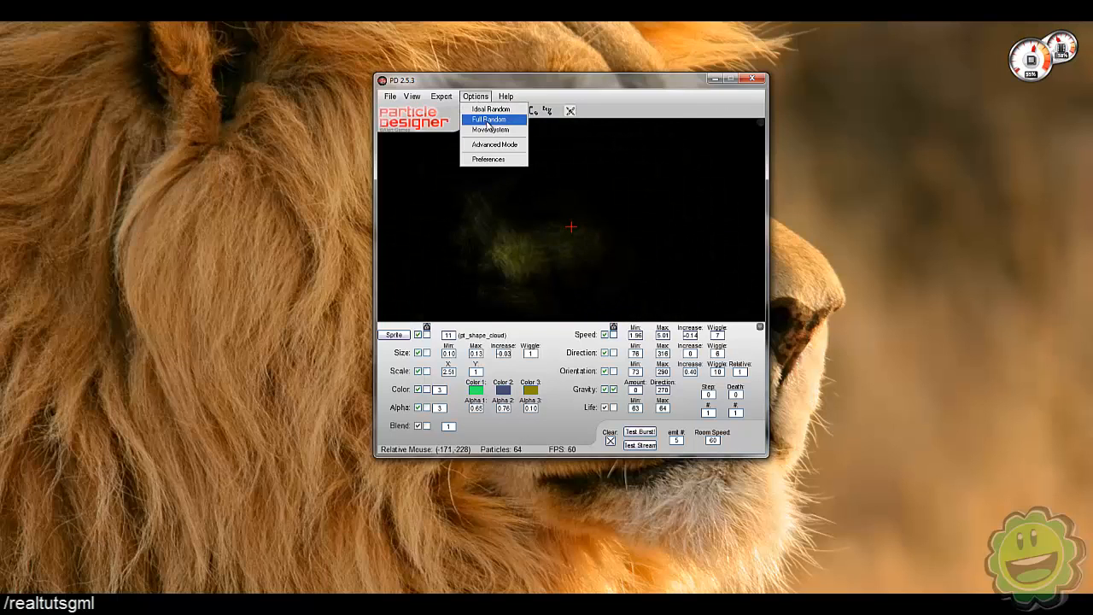
left_click(488, 119)
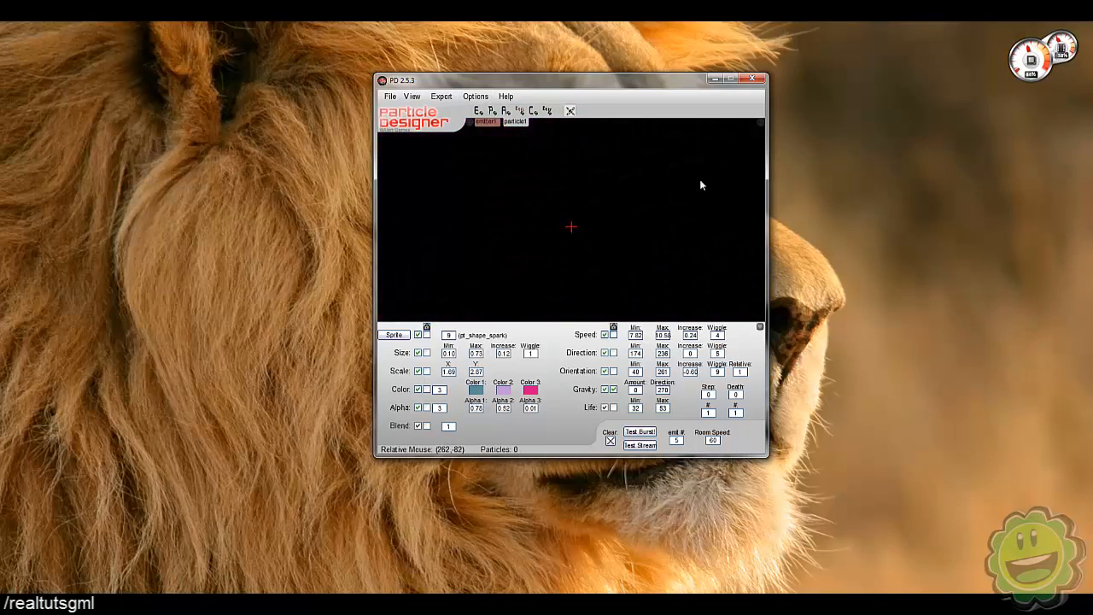
Step: Reset to a new file's default red disk particles and preview a burst
left_click(404, 109)
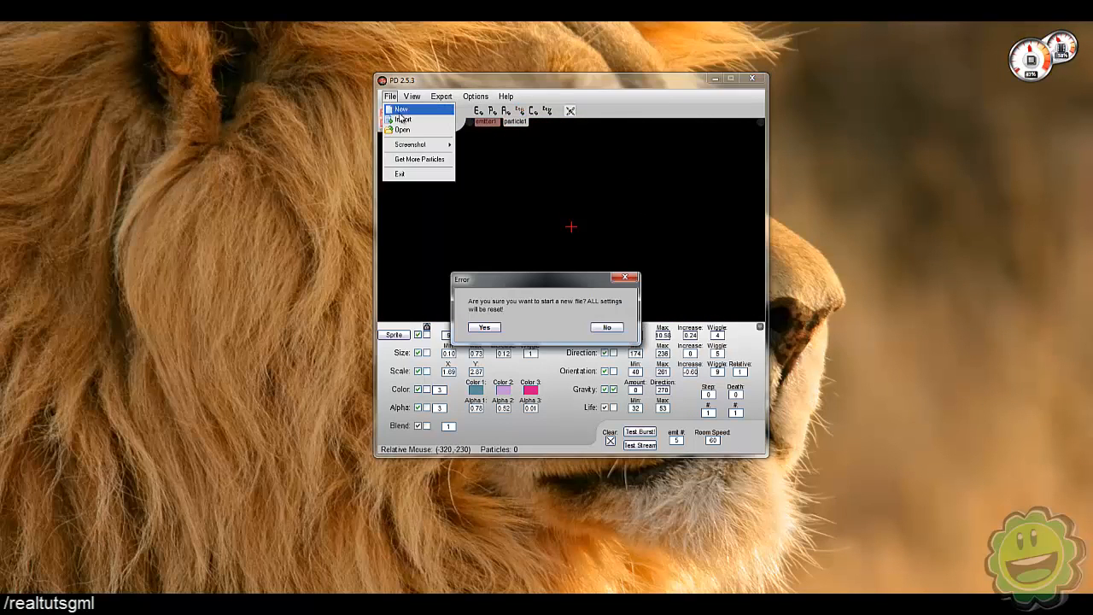
left_click(484, 327)
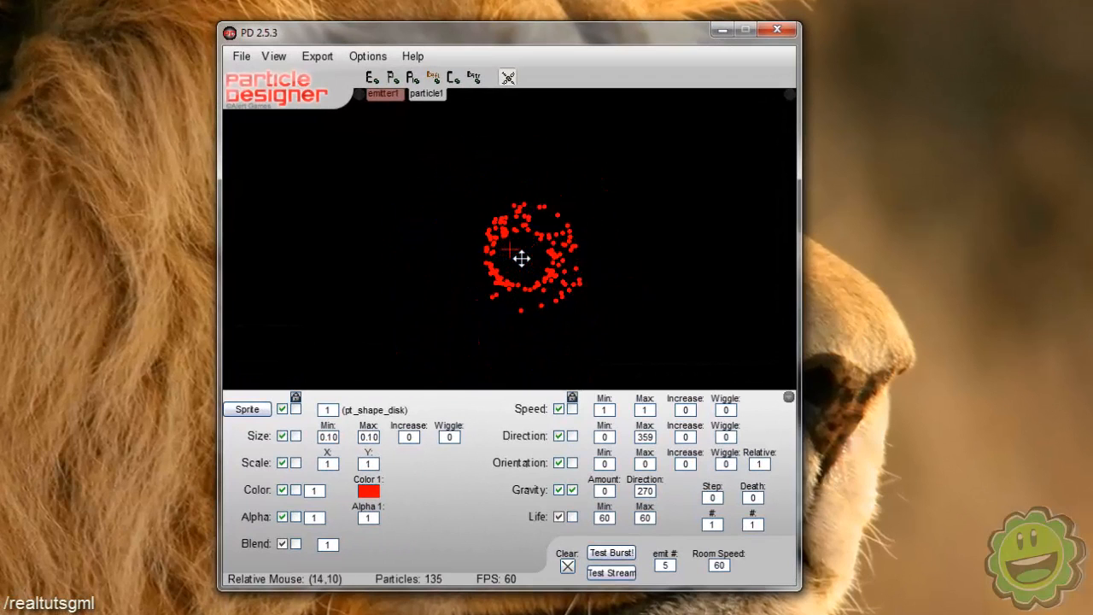
left_click(569, 565)
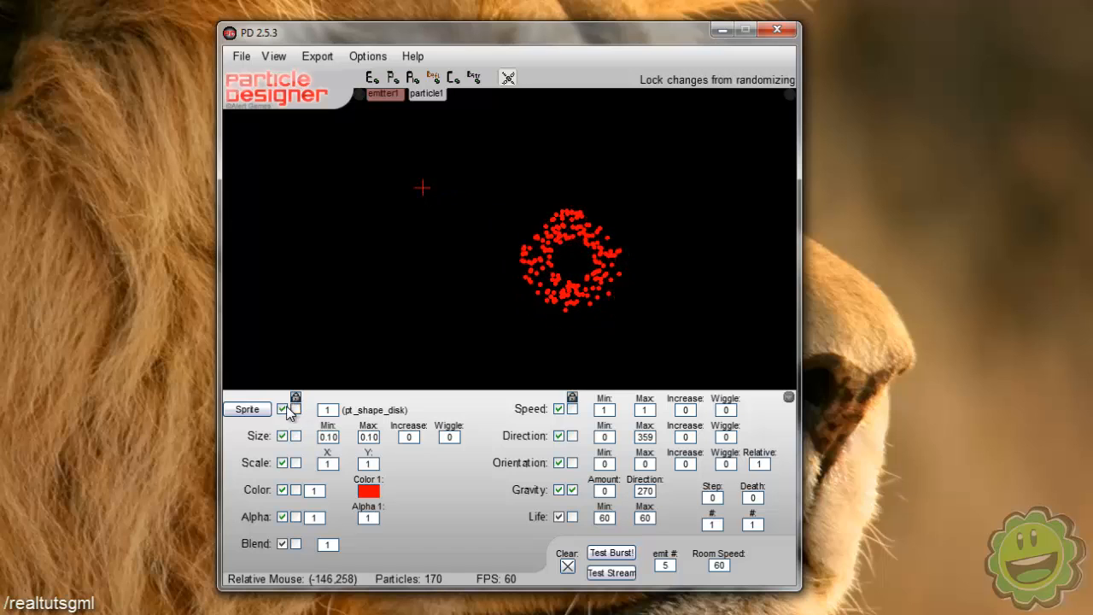
left_click(328, 411)
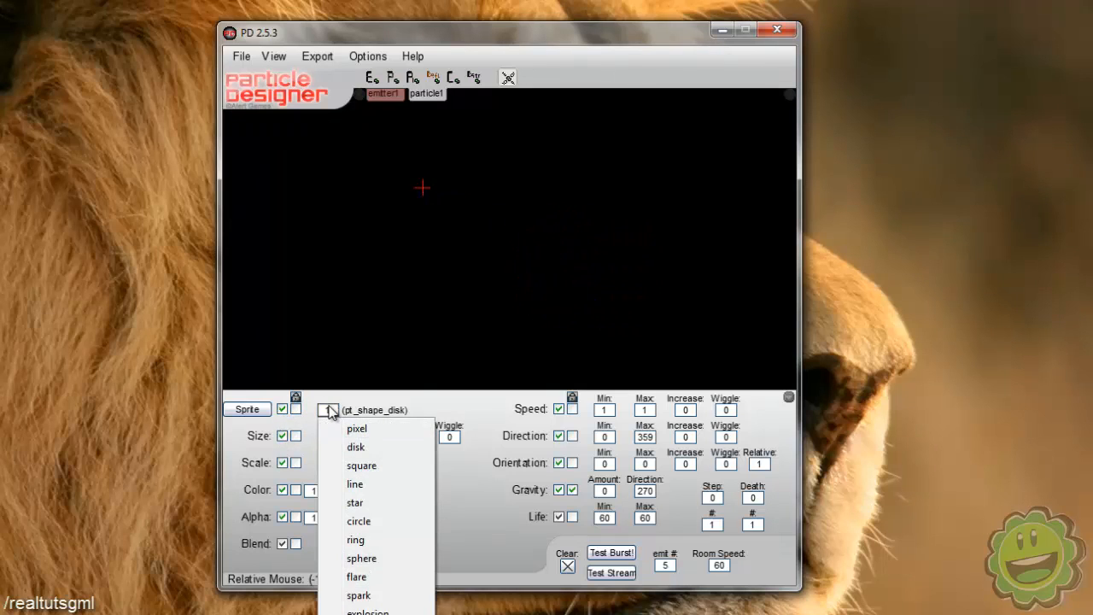
mouse_move(366, 451)
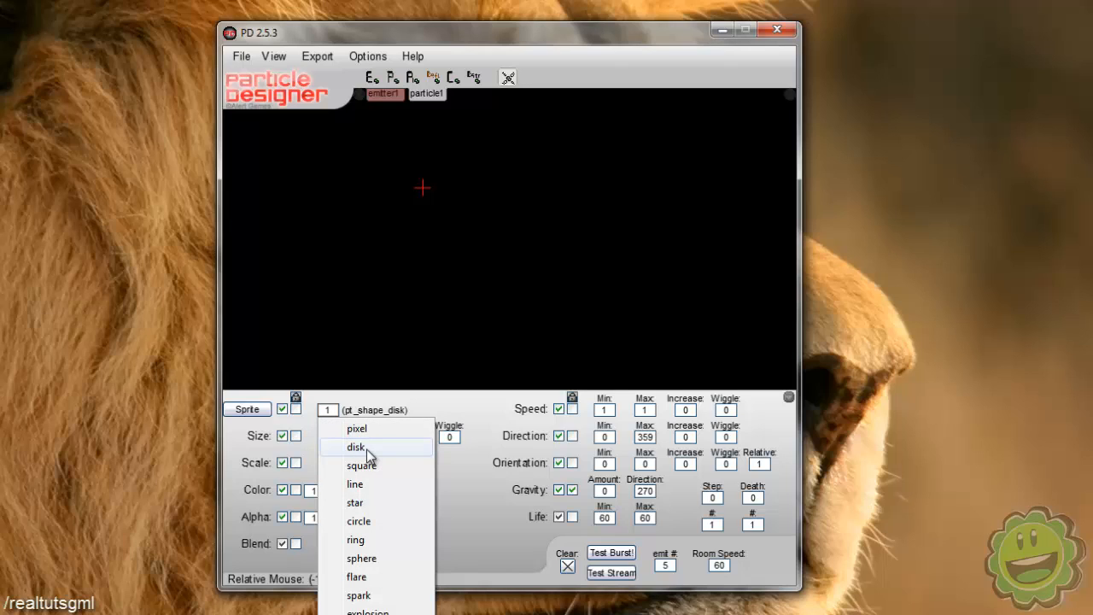
mouse_move(369, 465)
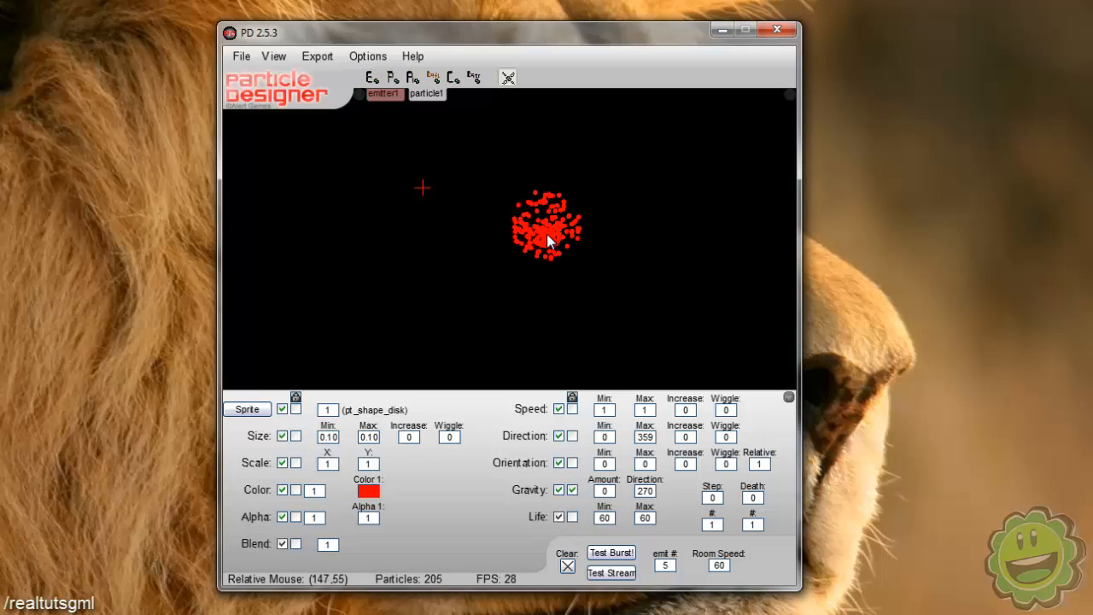
Step: Try the explosion and line shapes, then settle on the square particle shape
left_click(327, 410)
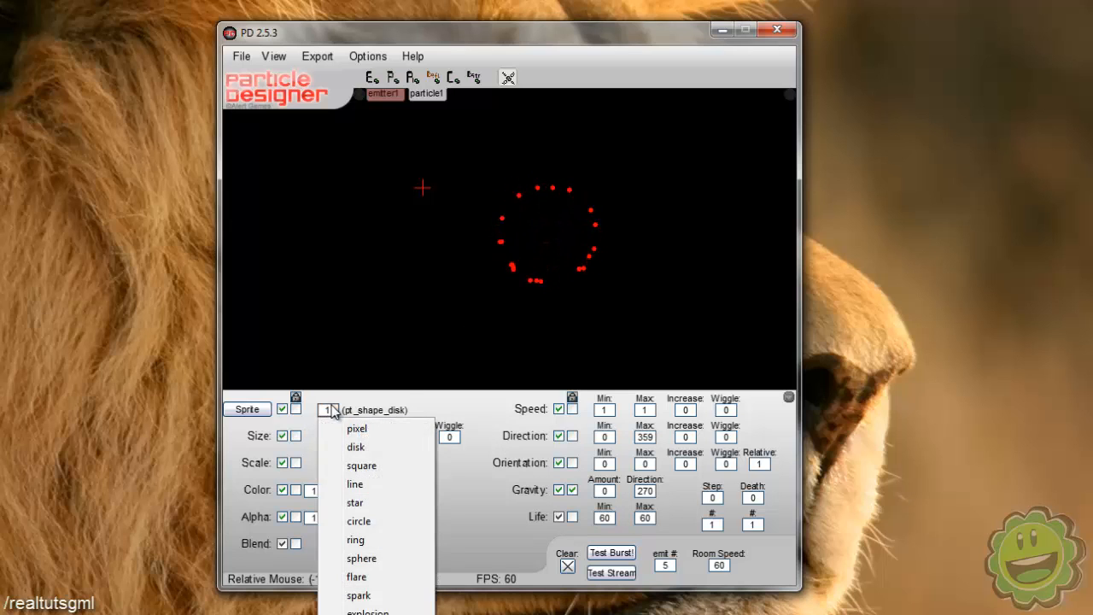
left_click(357, 610)
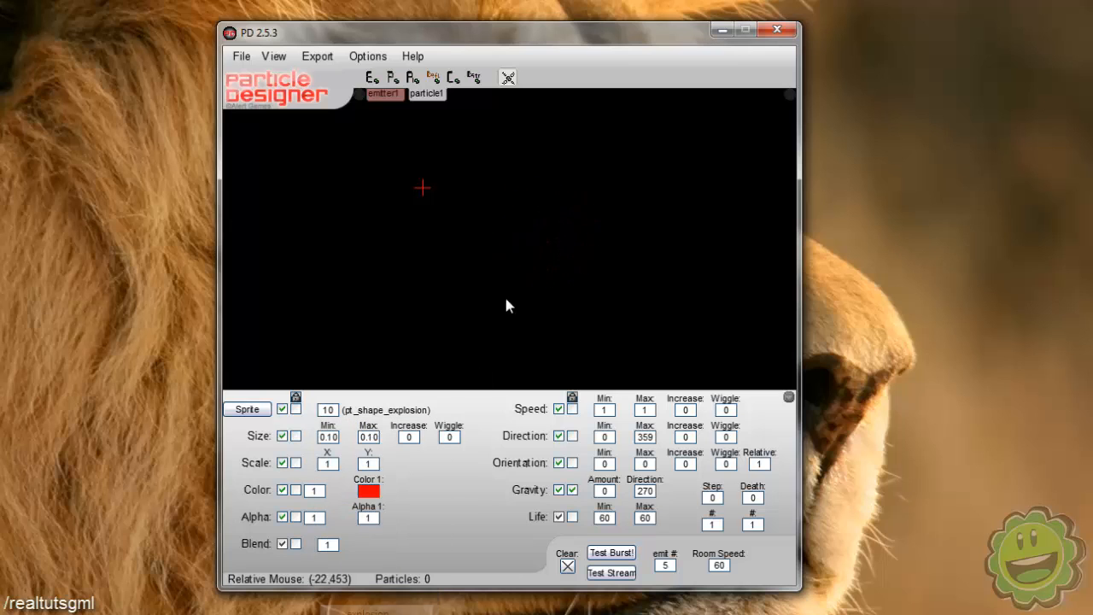
left_click(611, 554)
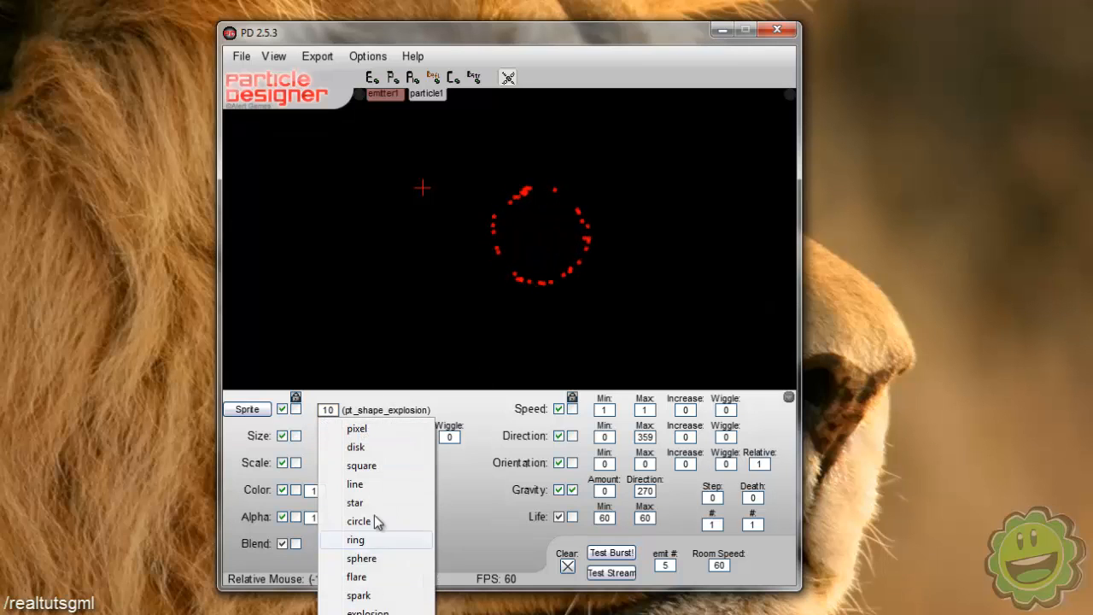
left_click(355, 483)
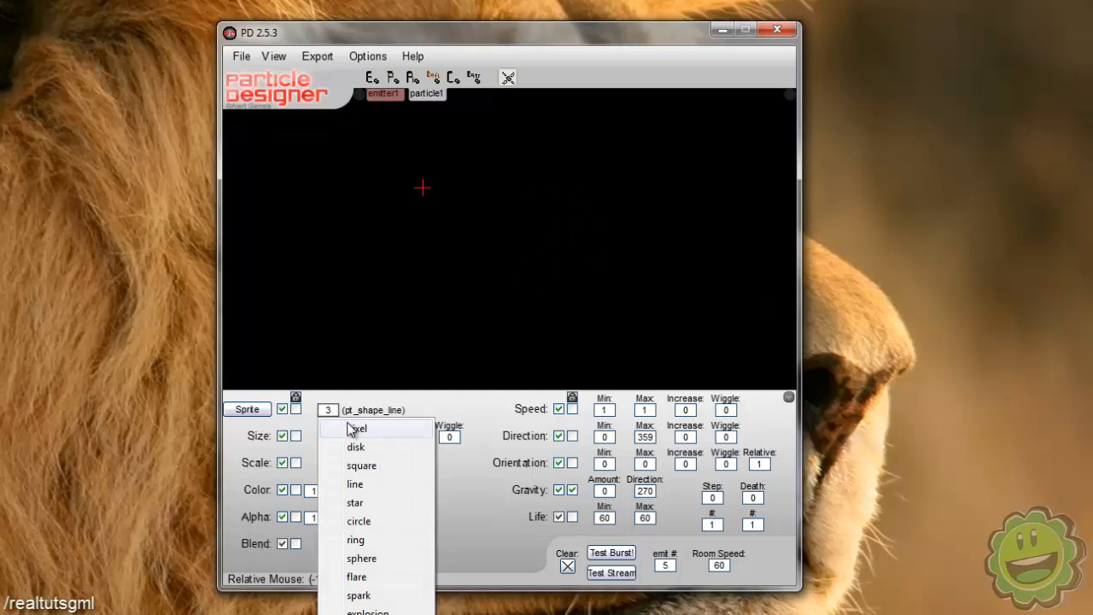
left_click(360, 465)
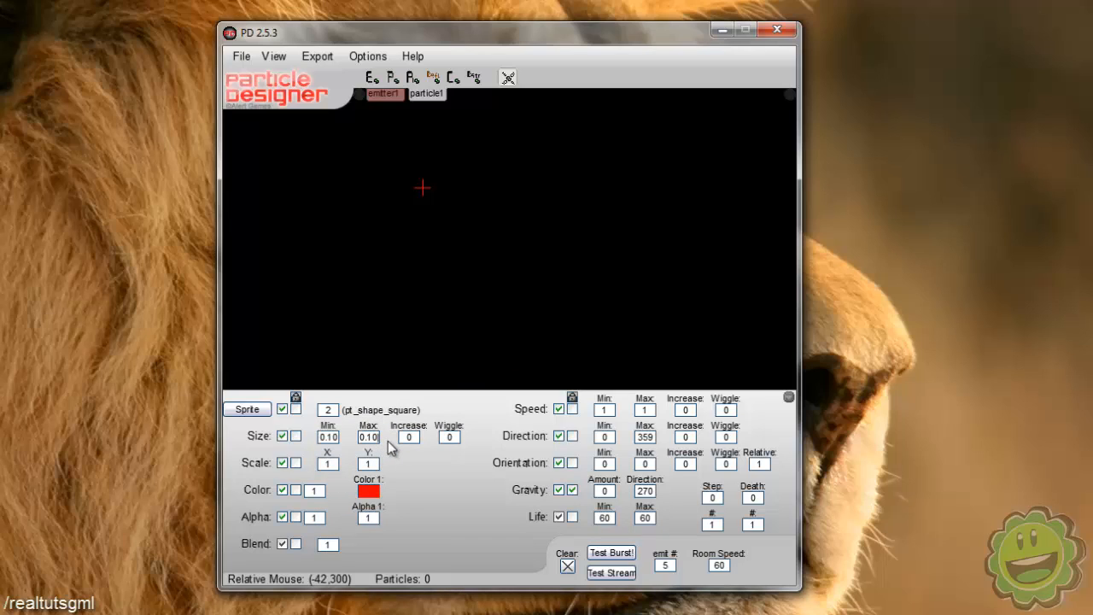
Step: Give the squares size 0.1 with 0.1 size wiggle and preview the varied red squares
type("0")
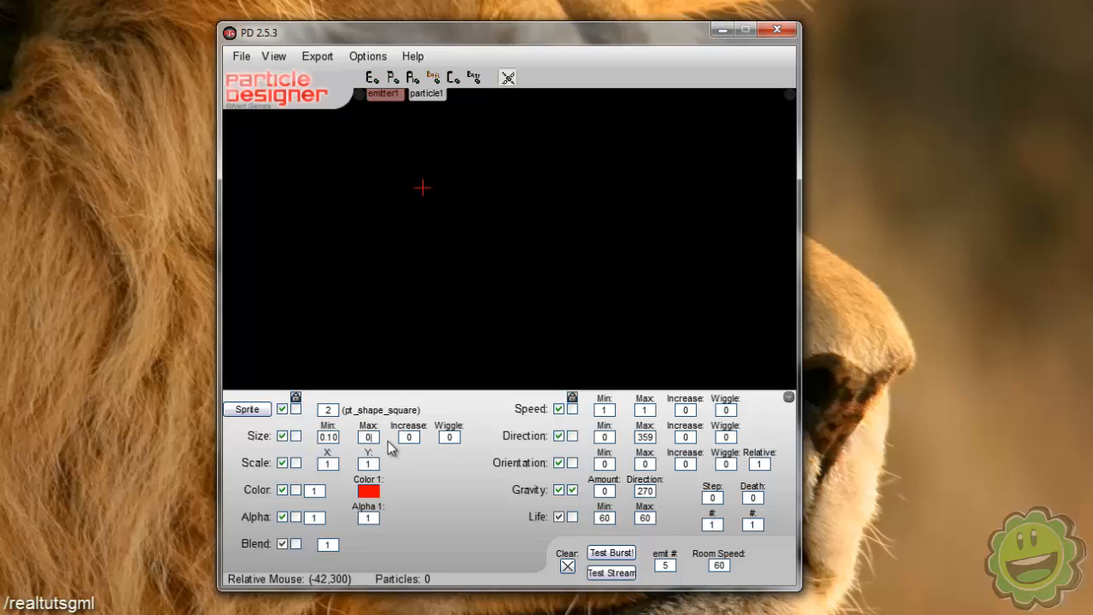
type("0.2")
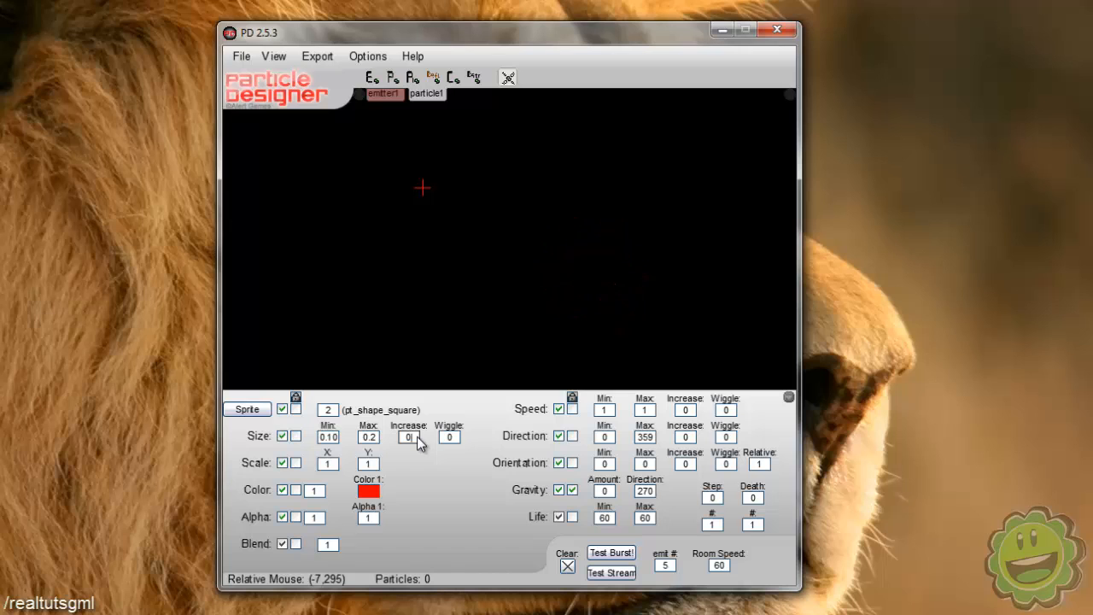
type("0.01")
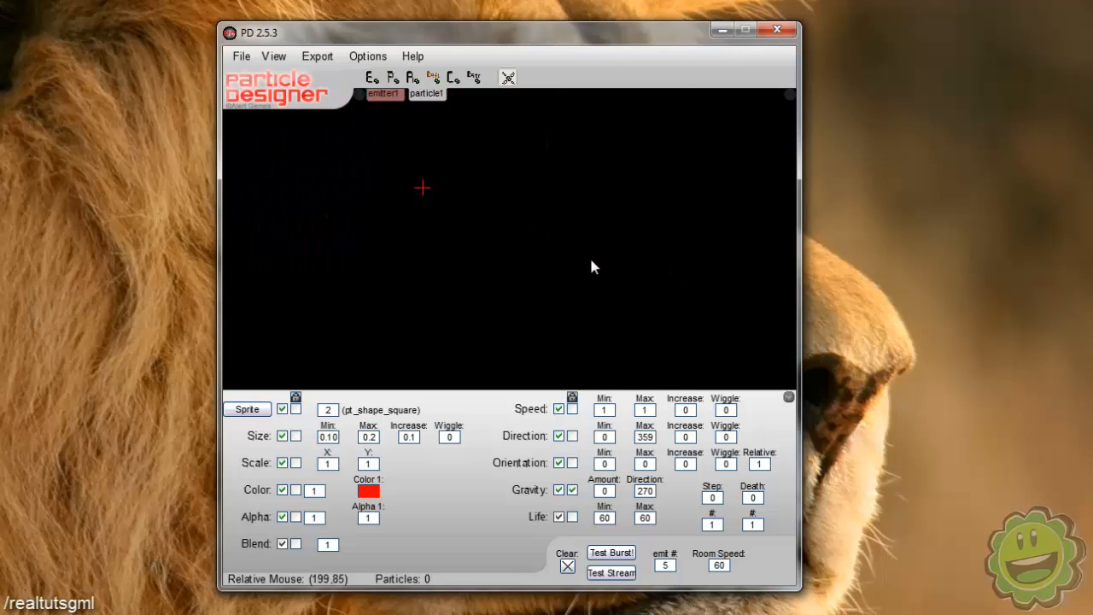
left_click(611, 574)
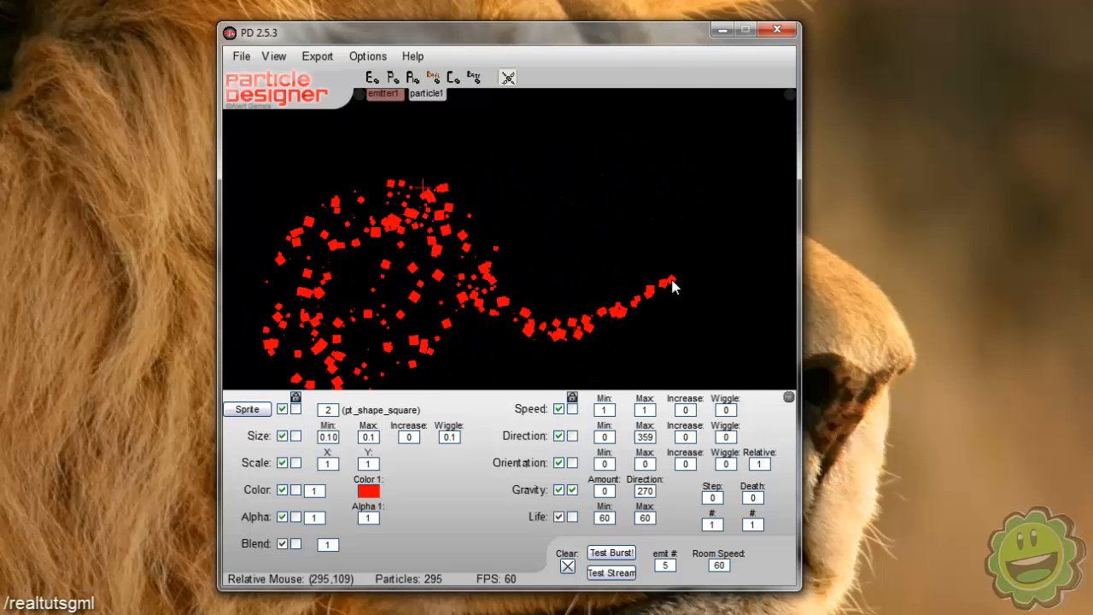
left_click(567, 564)
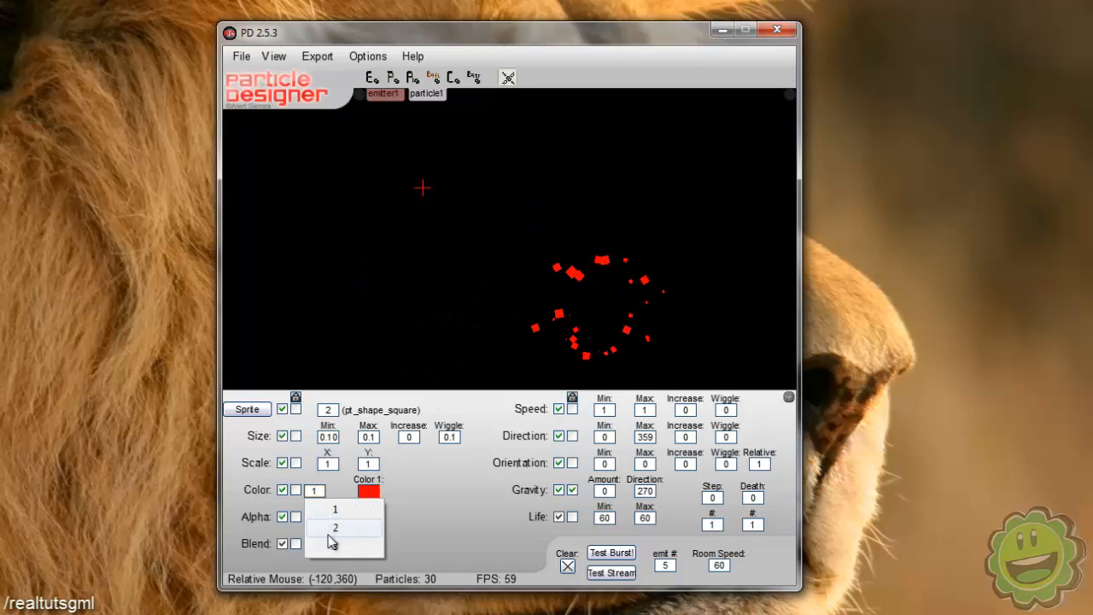
Step: Set three particle colours: deep blue, medium blue and light cyan
left_click(337, 527)
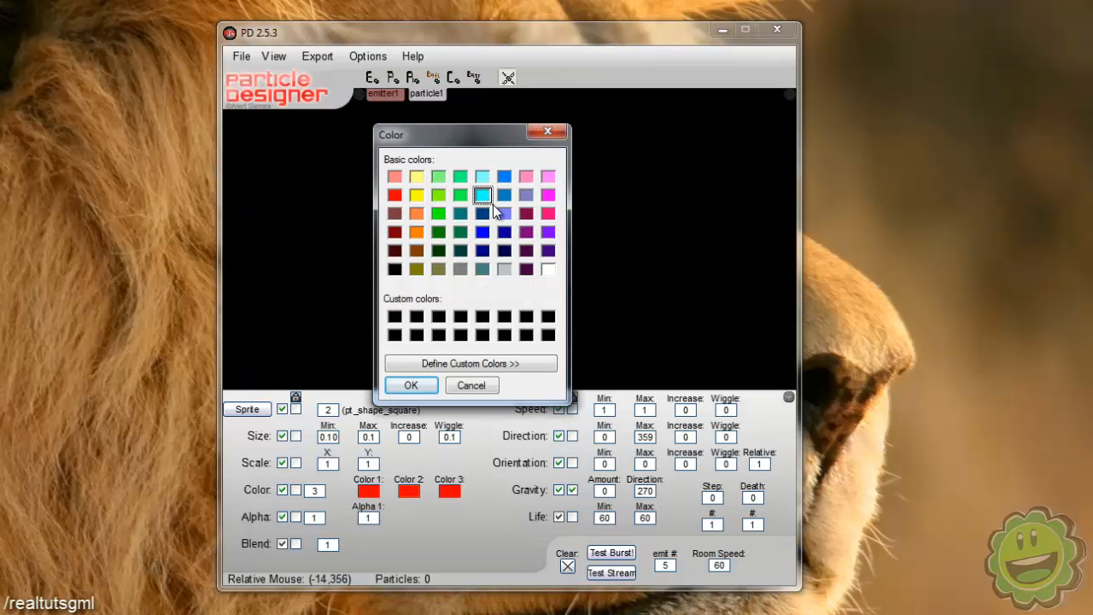
left_click(480, 195)
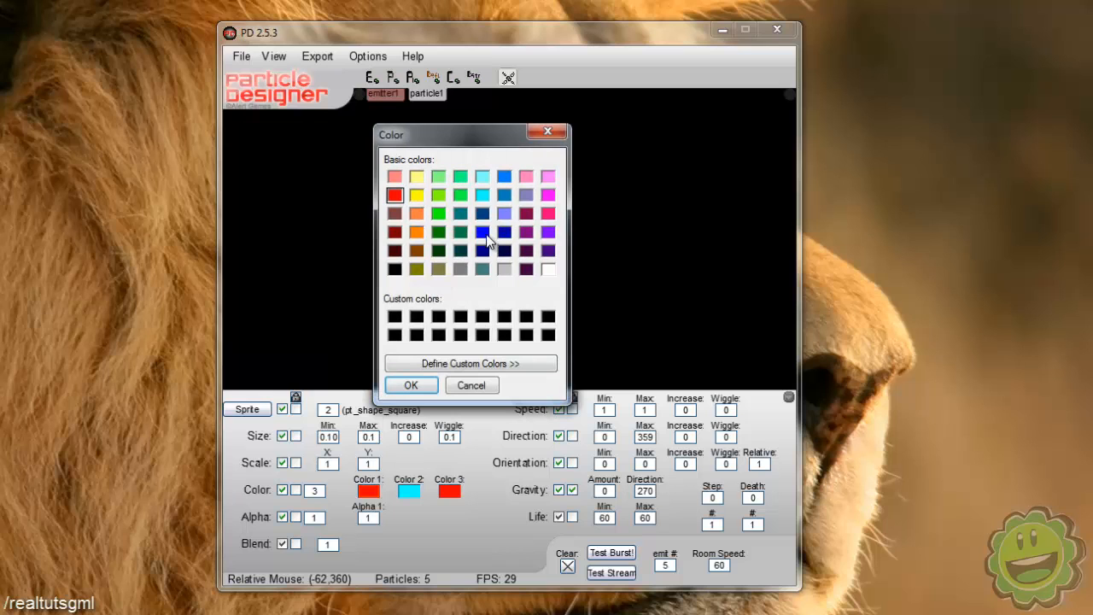
left_click(482, 195)
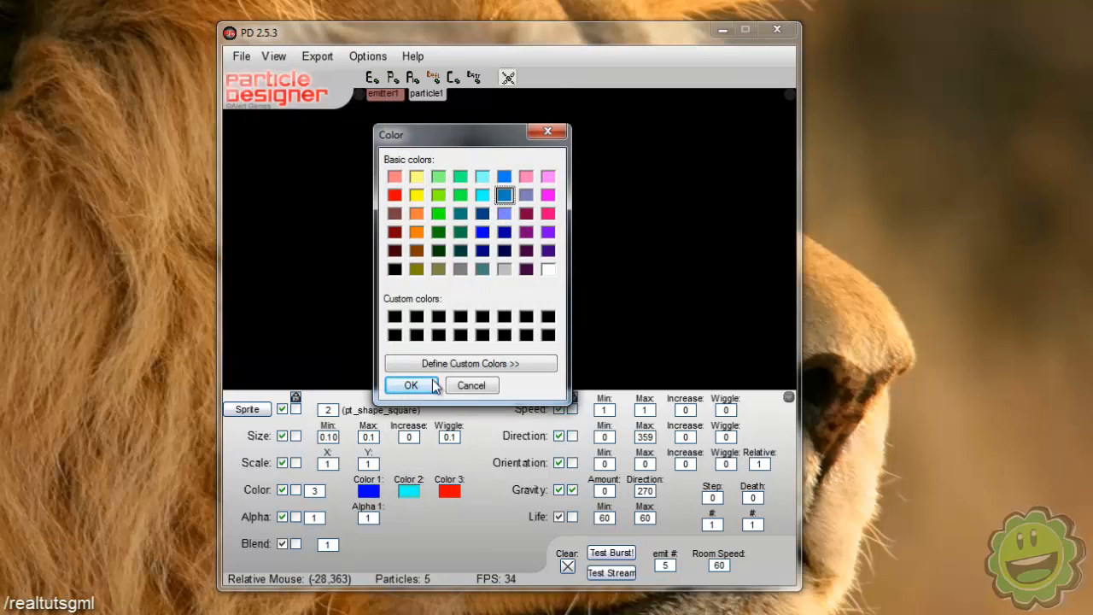
left_click(480, 195)
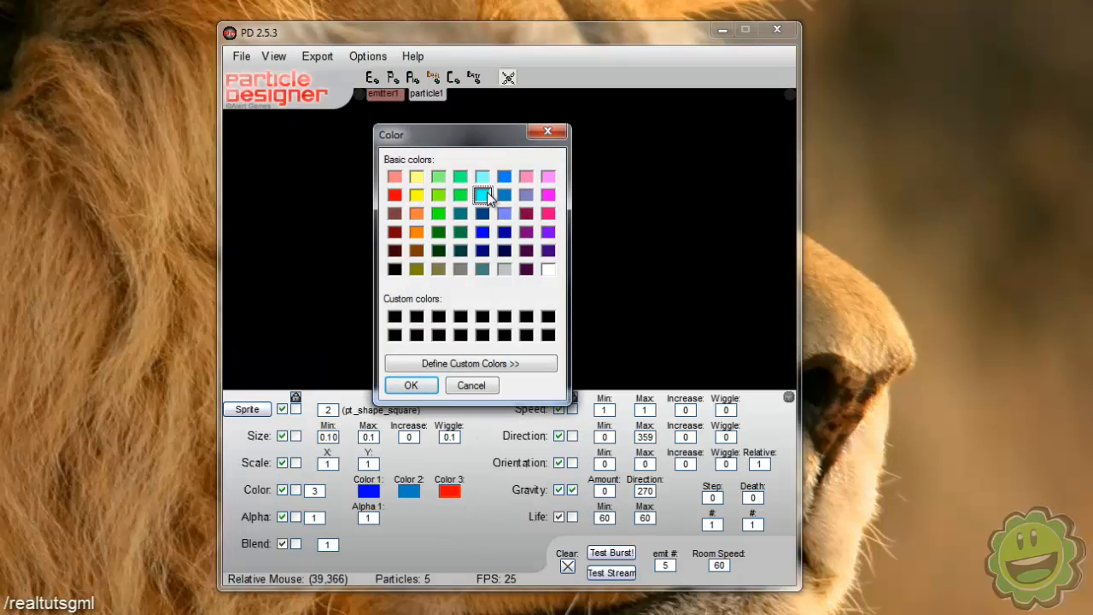
left_click(411, 385)
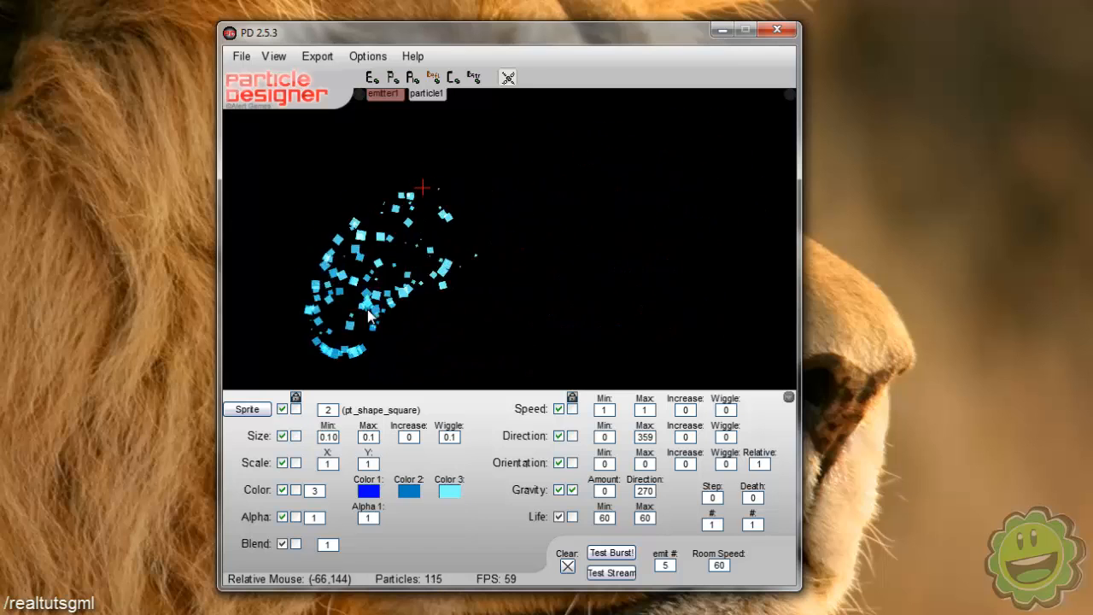
Step: Use three alpha stages (1, 0.5, 0.1) and preview the fading stream
left_click(326, 544)
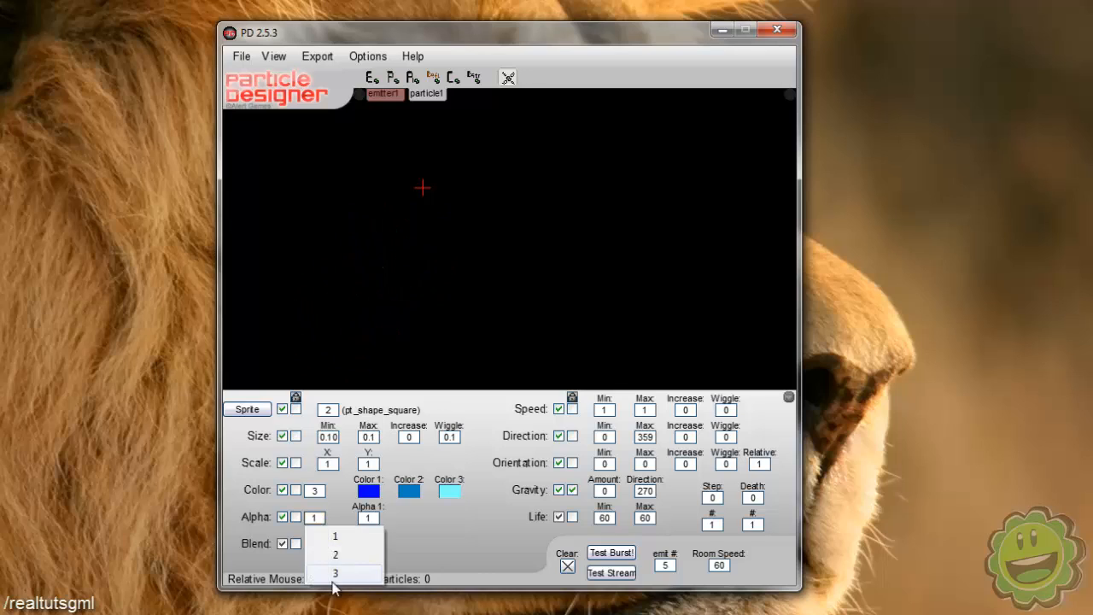
left_click(342, 574)
type("0.1")
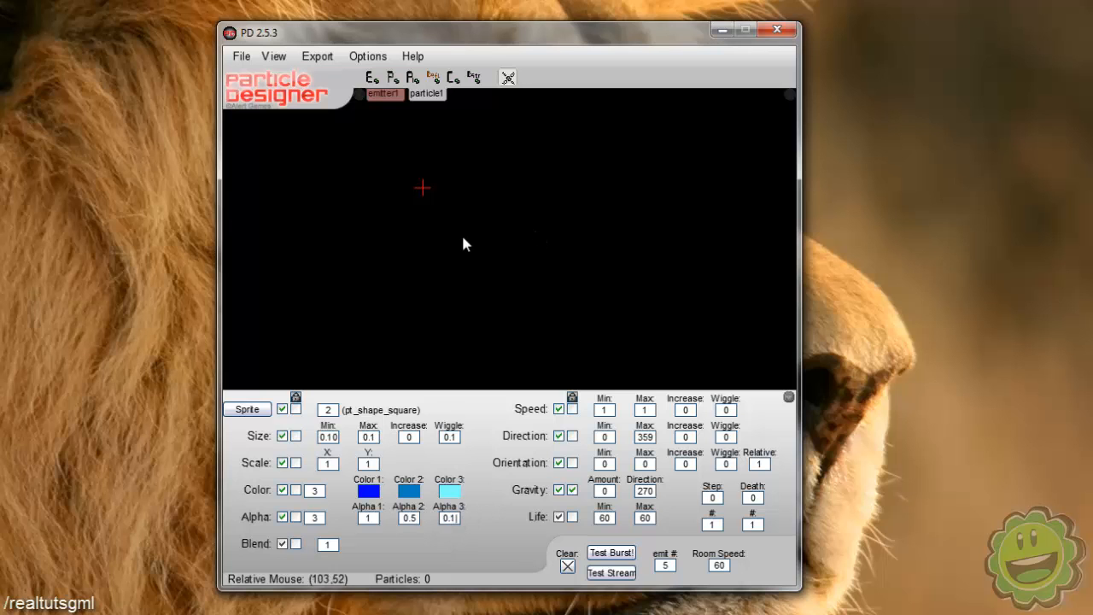
left_click(610, 573)
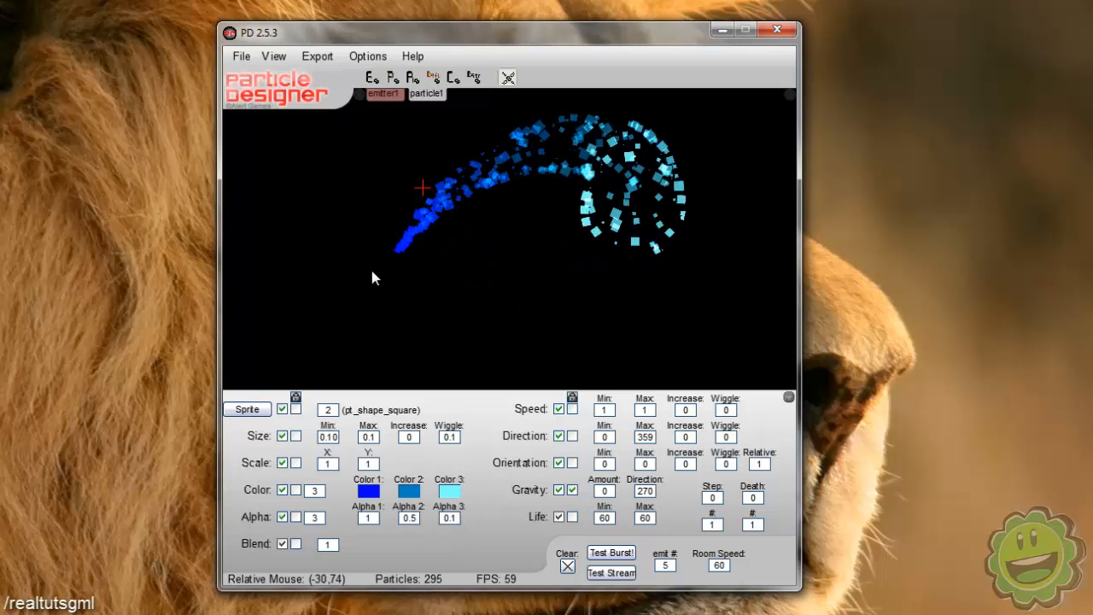
mouse_move(629, 212)
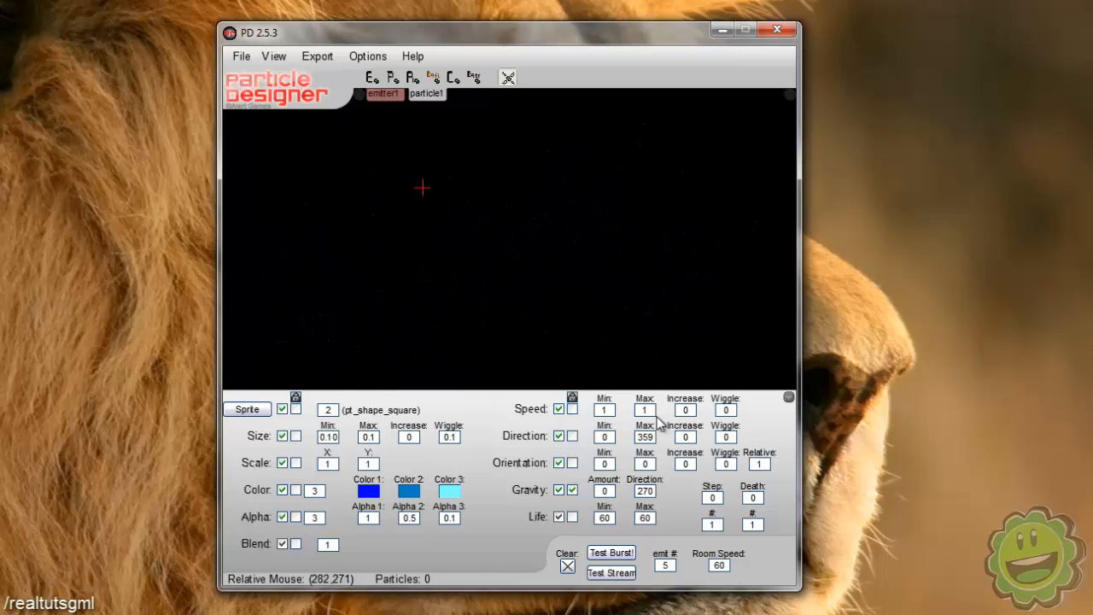
Step: Raise Life Max to 120, experiment with speed values, and preview the outward ring
left_click(645, 409)
type("5")
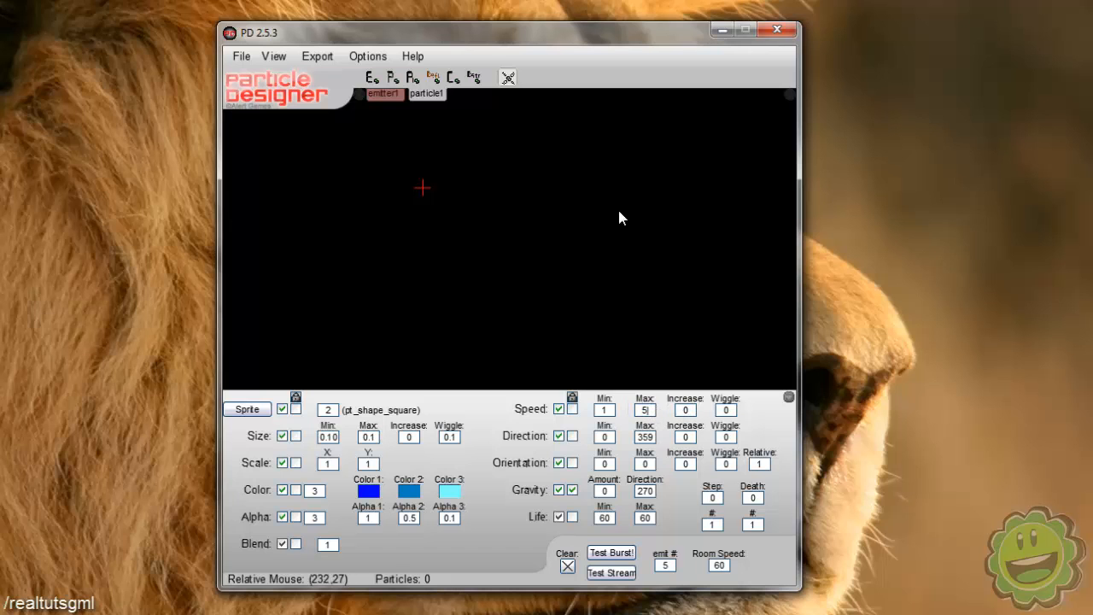
left_click(610, 573)
type("120")
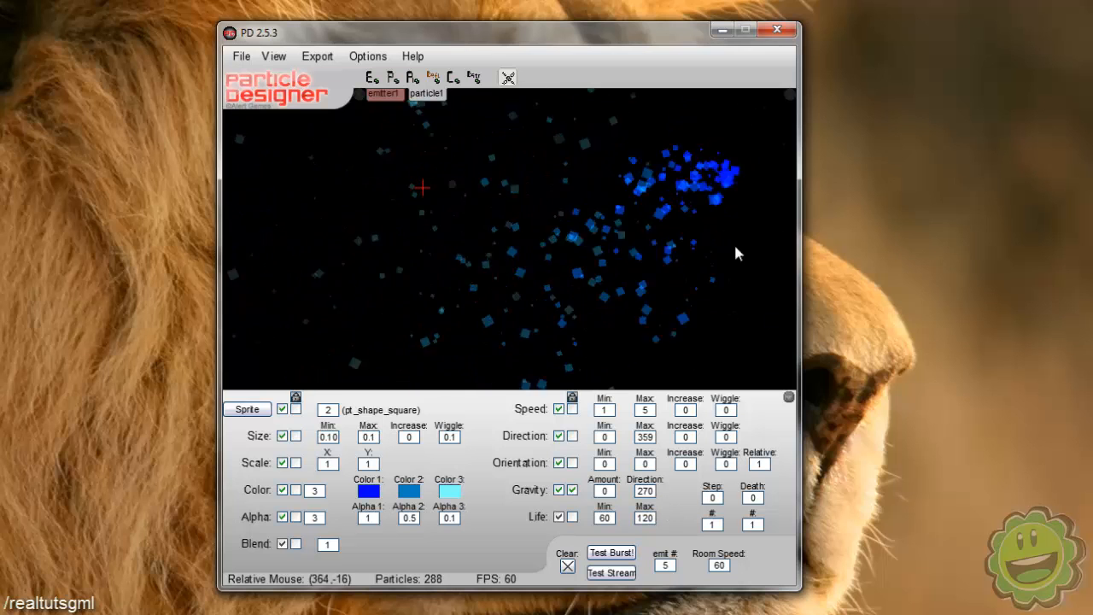
left_click(565, 564)
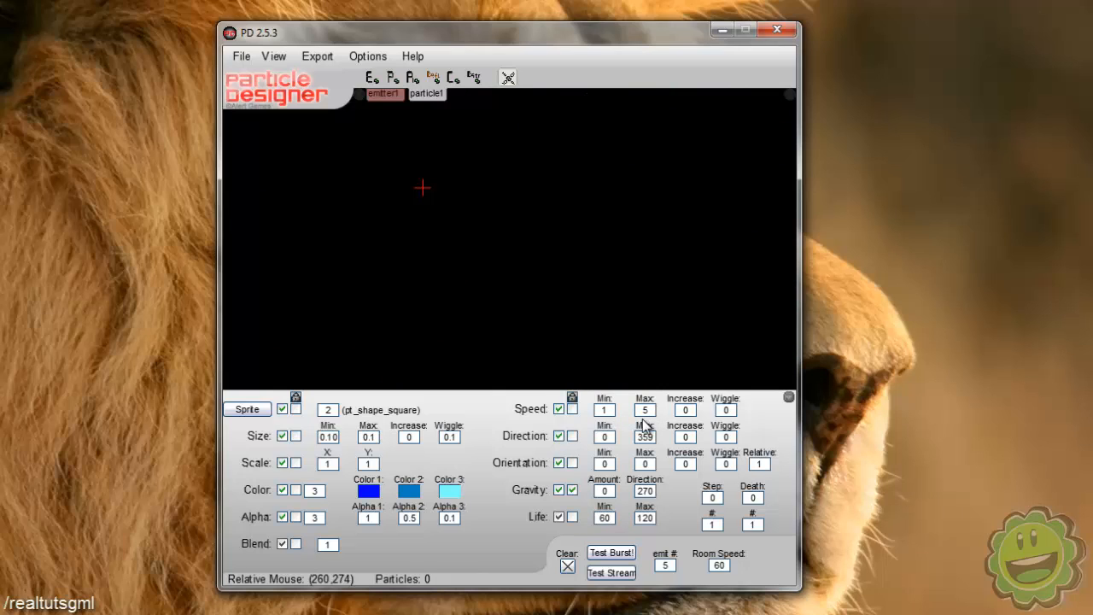
mouse_move(599, 400)
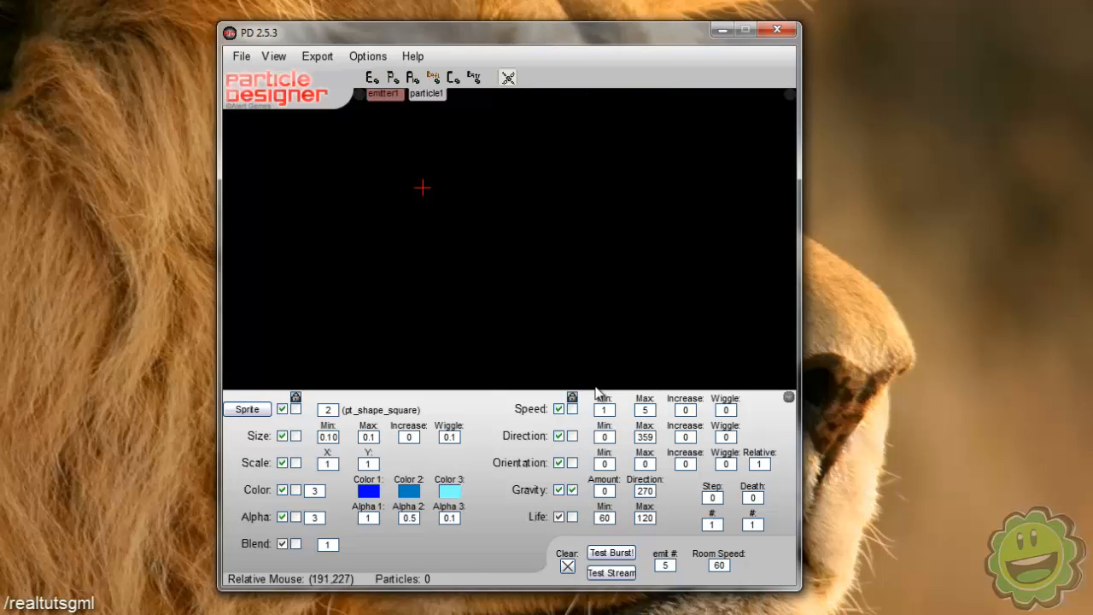
left_click(610, 573)
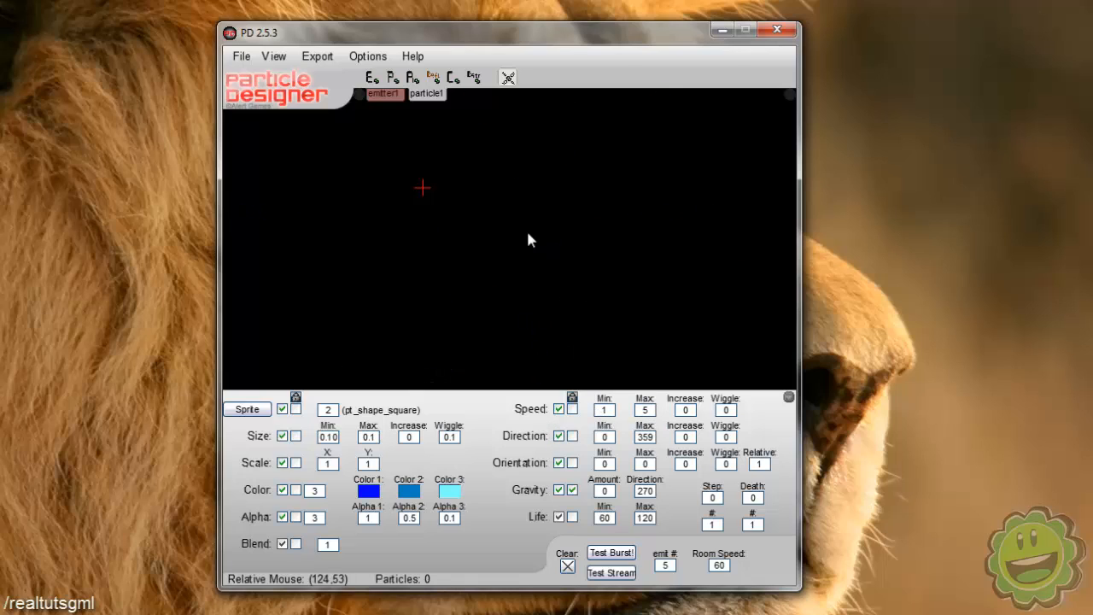
left_click(611, 552)
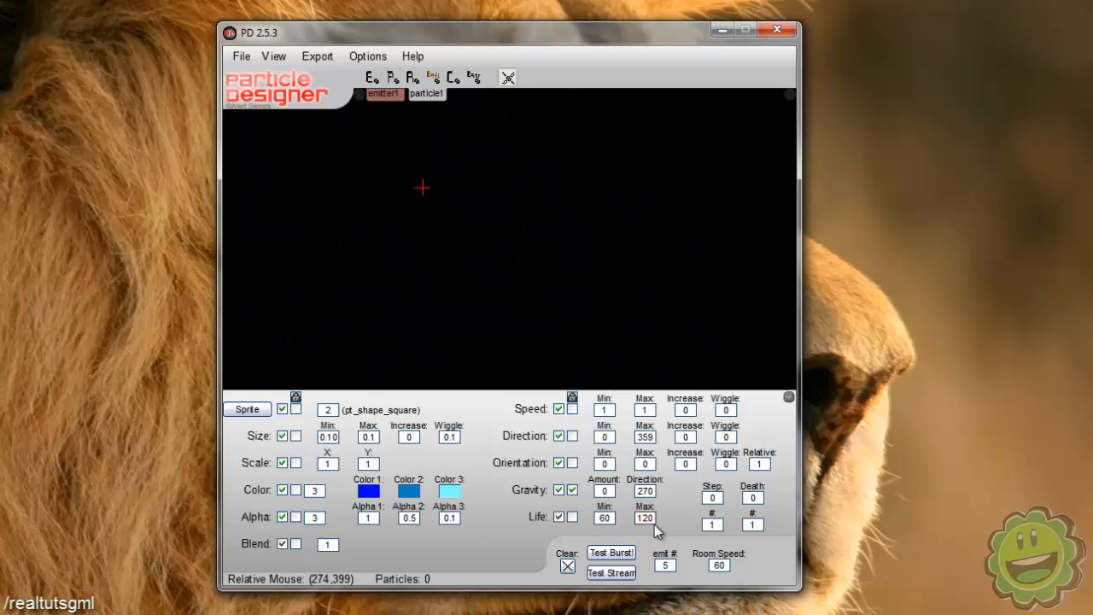
mouse_move(705, 431)
type(".01")
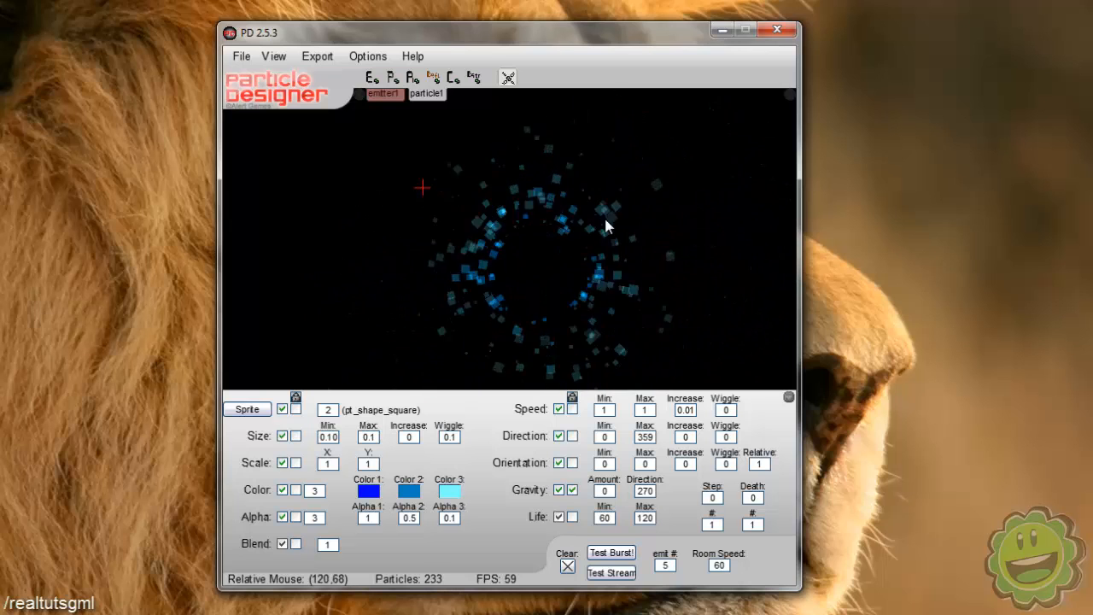
left_click(568, 564)
type("0.05")
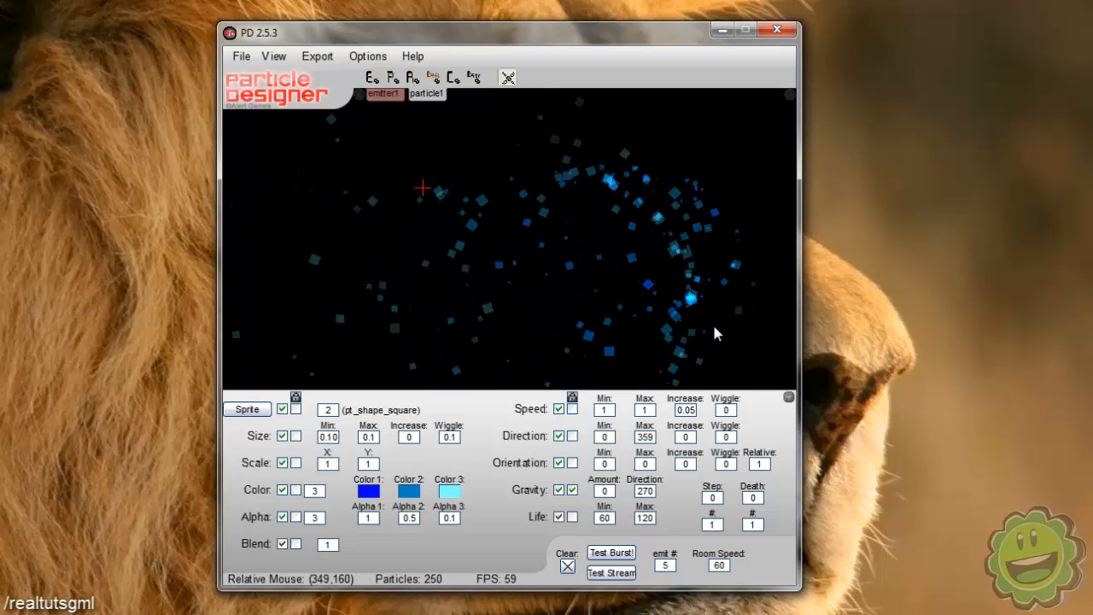
mouse_move(265, 299)
type("0")
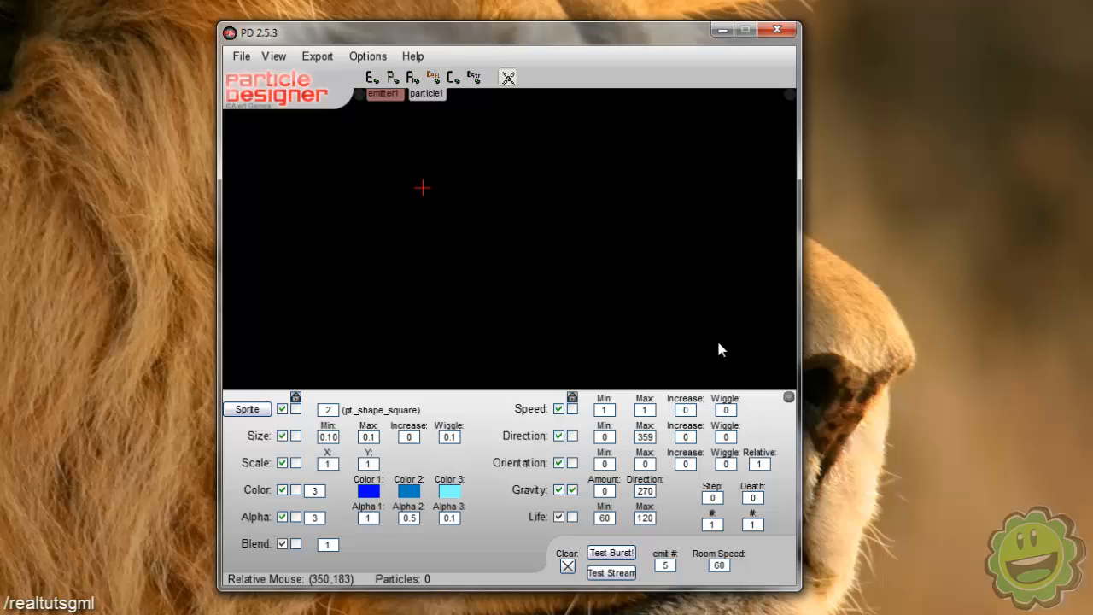
Step: Run a continuous test stream with the direction range set to 180–359
left_click(611, 553)
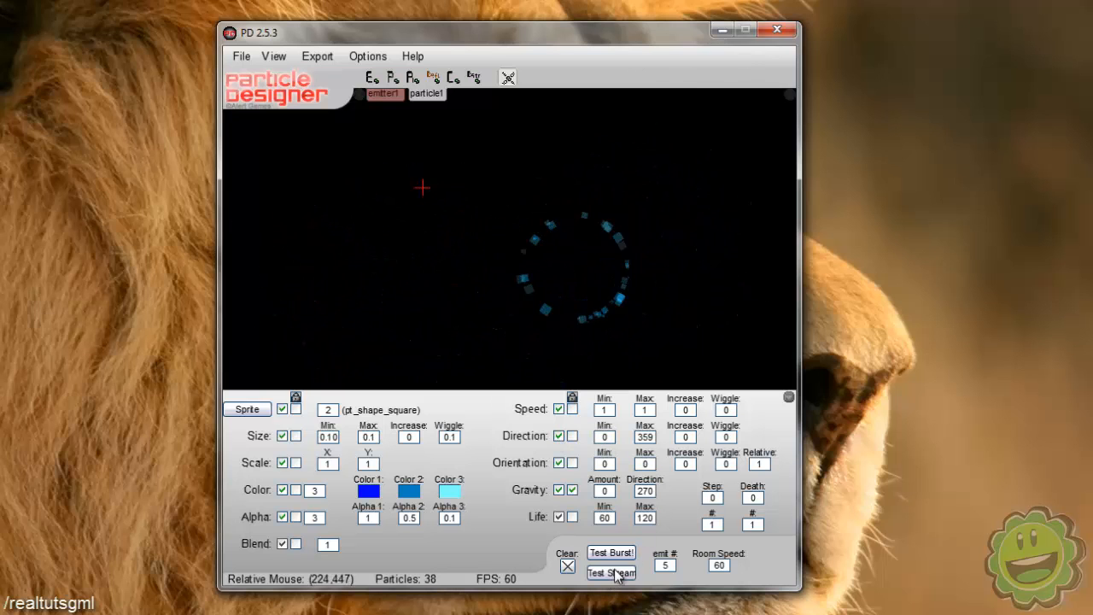
left_click(611, 572)
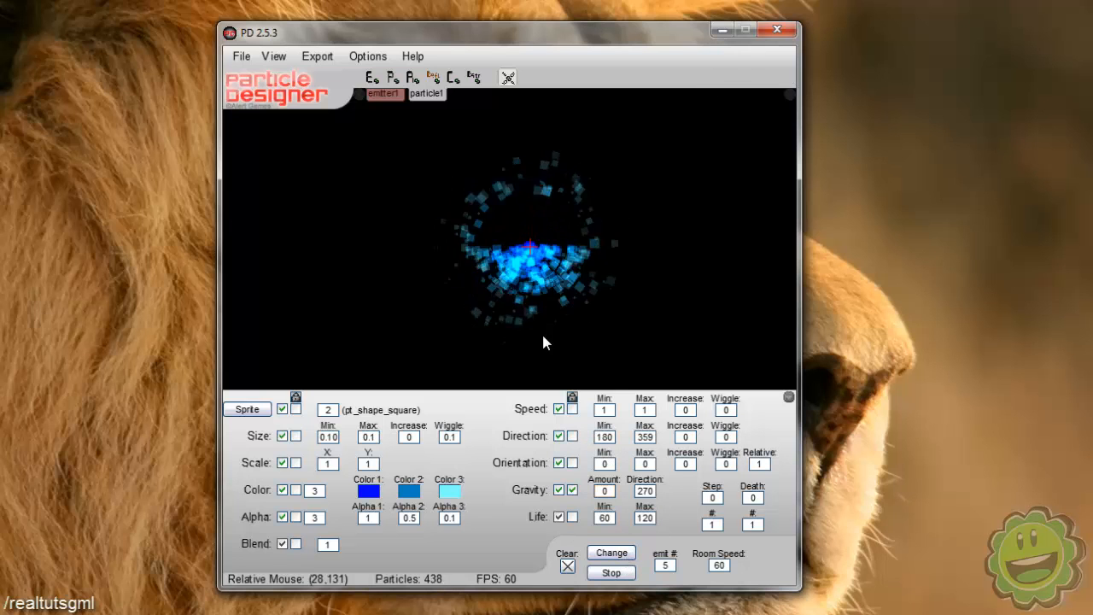
mouse_move(450, 266)
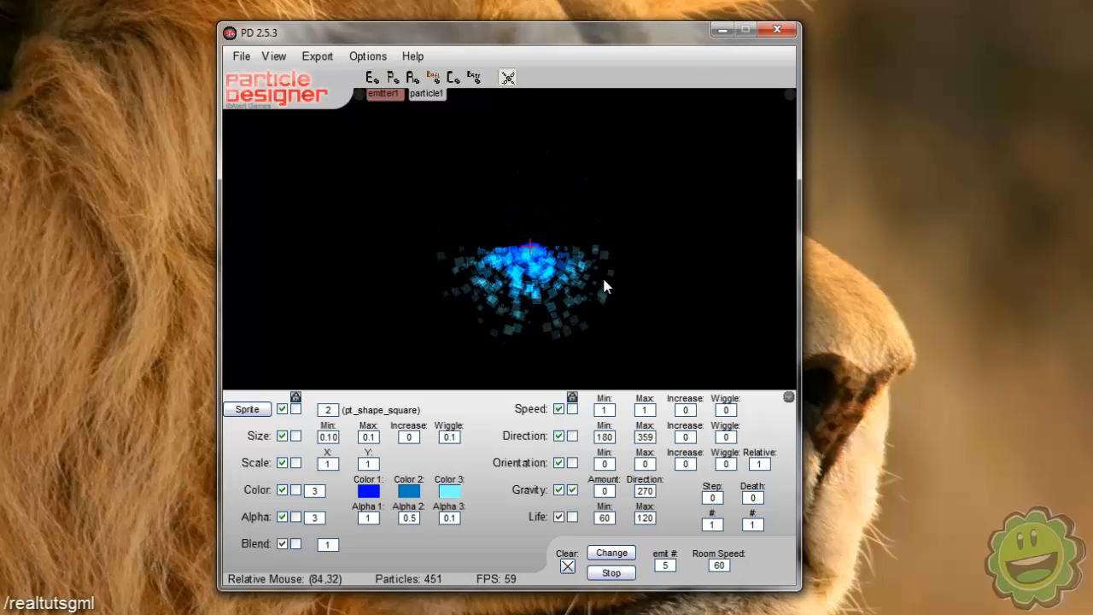
mouse_move(616, 451)
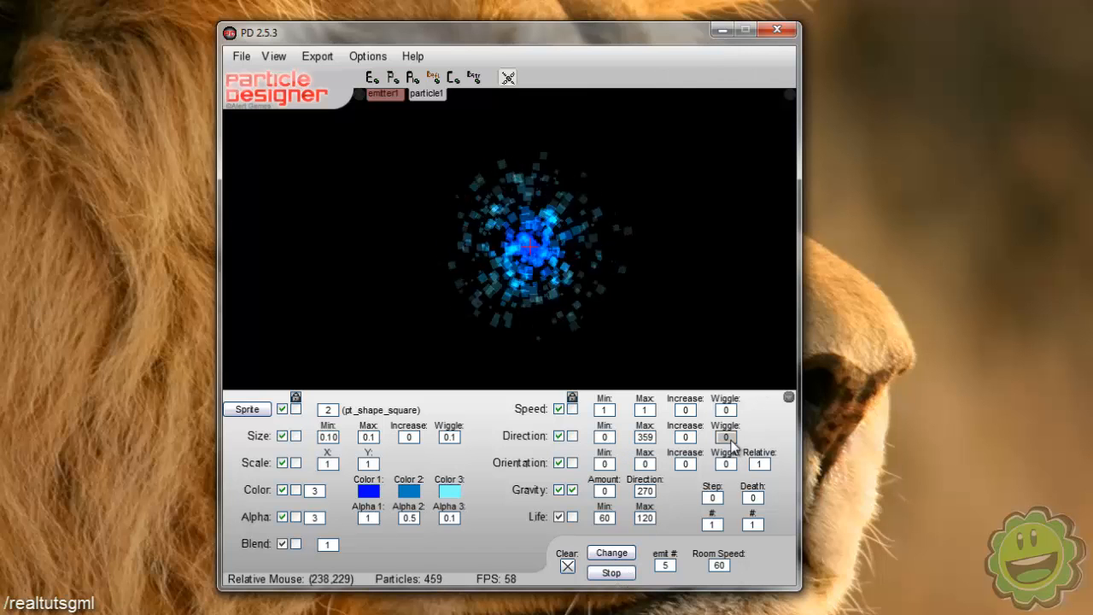
mouse_move(727, 437)
type(".1")
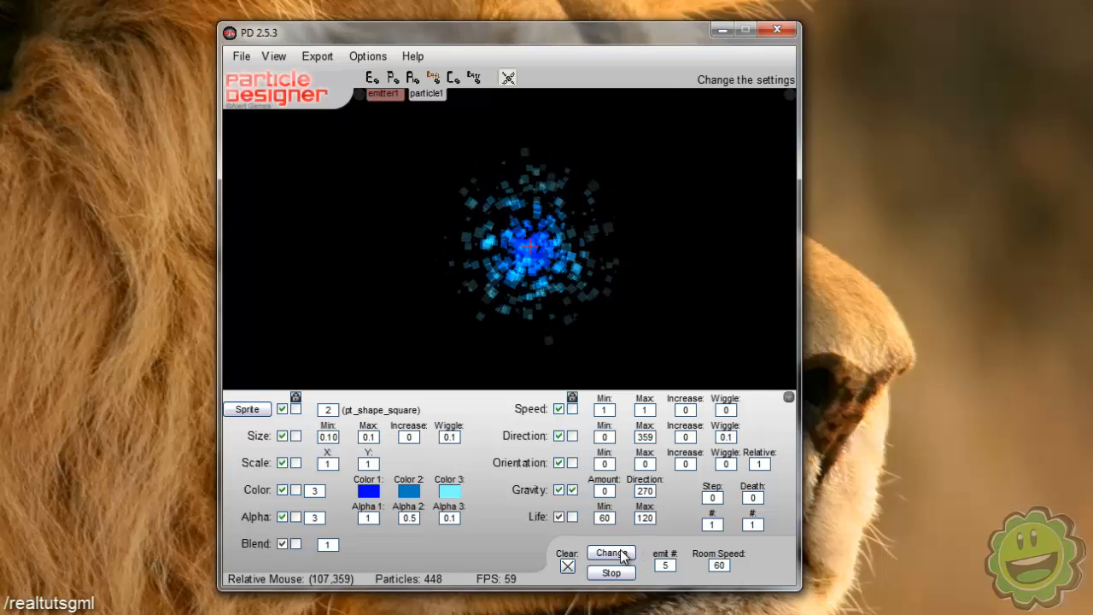
mouse_move(675, 277)
type(".1")
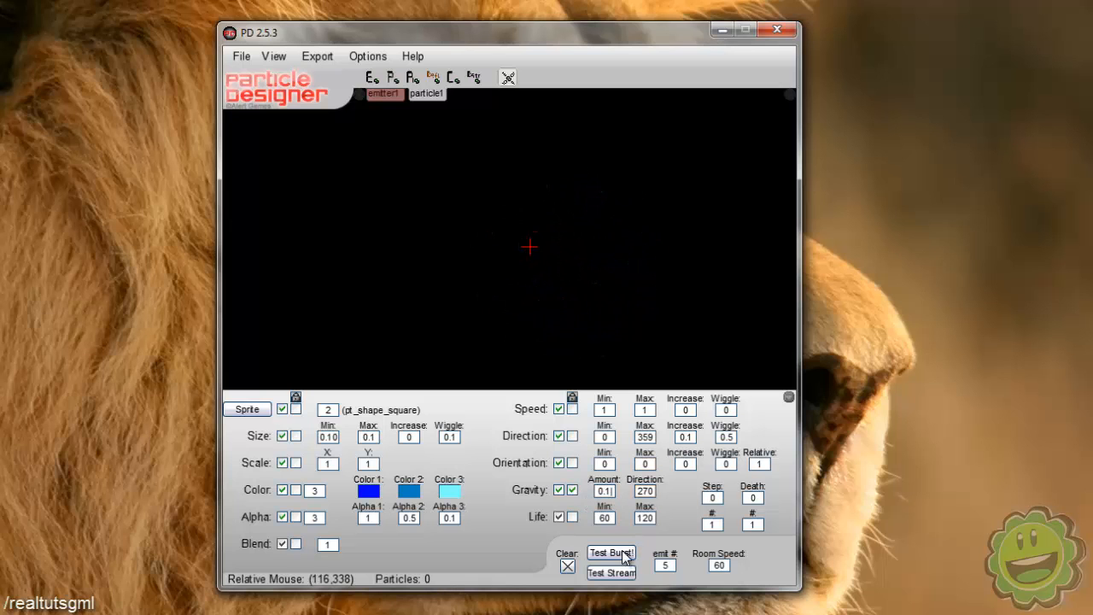
Step: Preview the swirling, sinking blue squares with a single burst
left_click(611, 553)
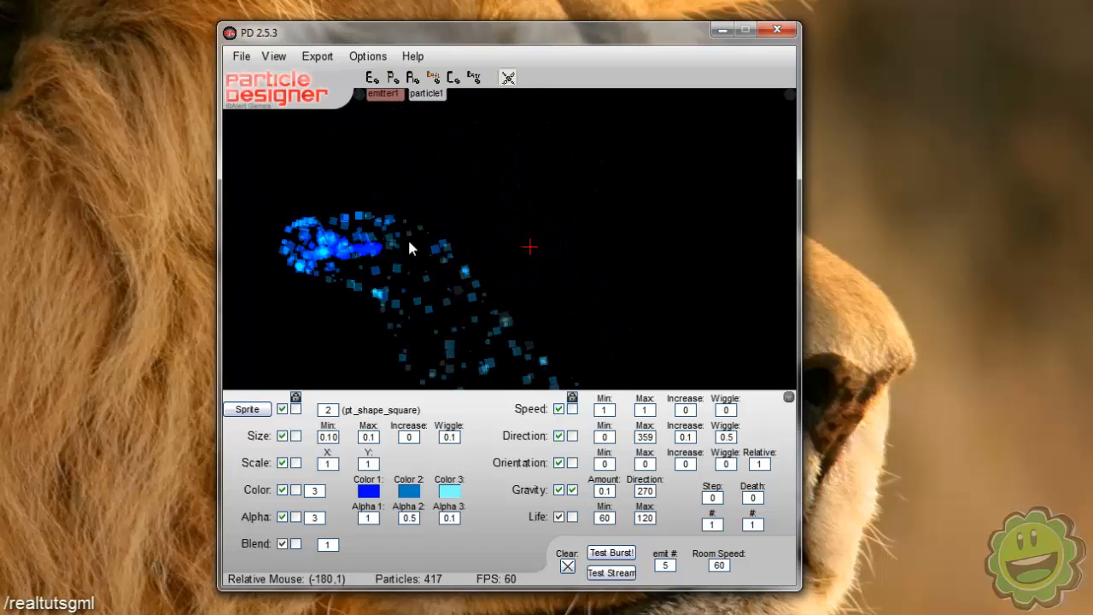
mouse_move(340, 180)
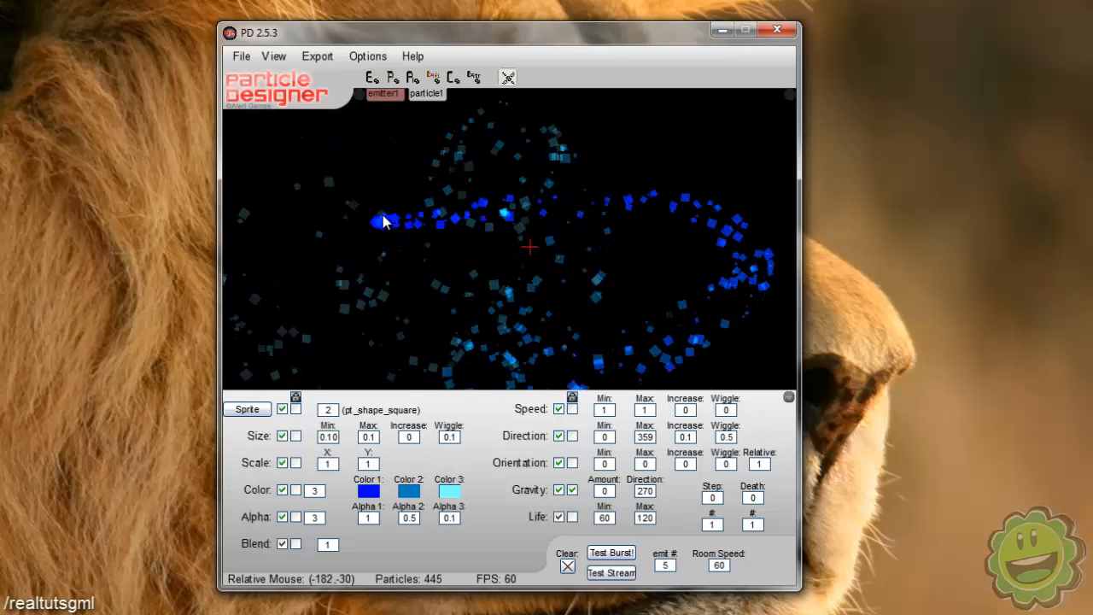
Step: Toggle Shape/Sprite to image and back to pt_shape_square
left_click(327, 409)
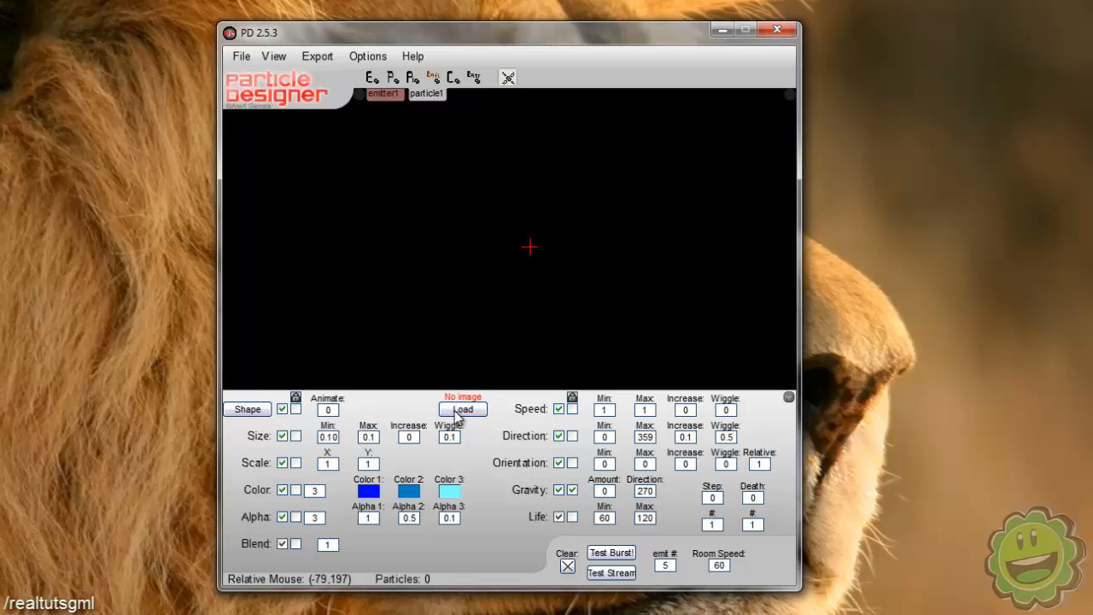
left_click(462, 409)
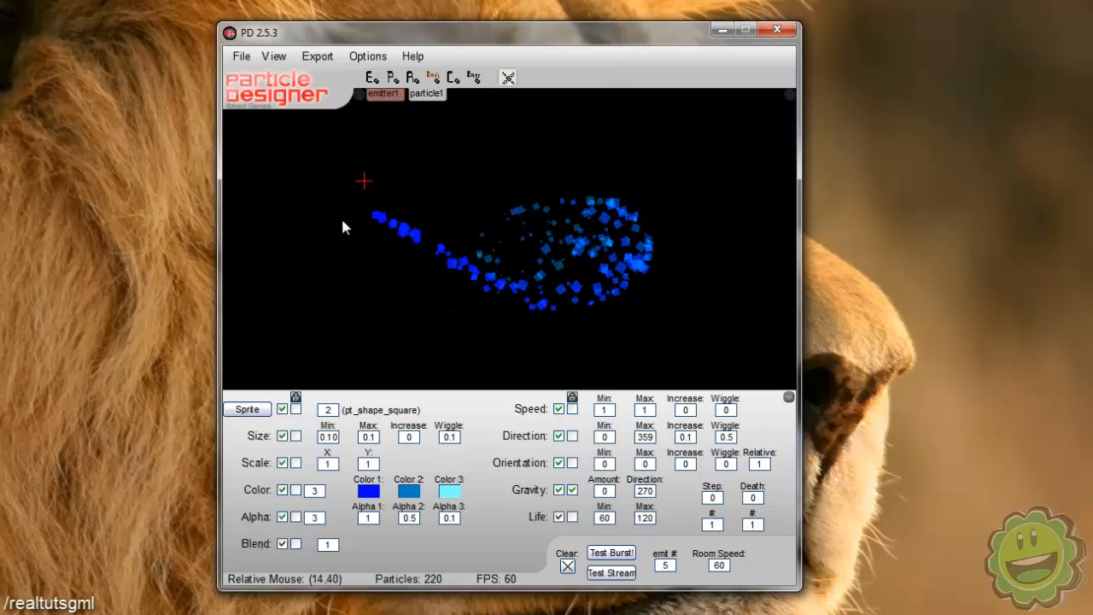
mouse_move(658, 280)
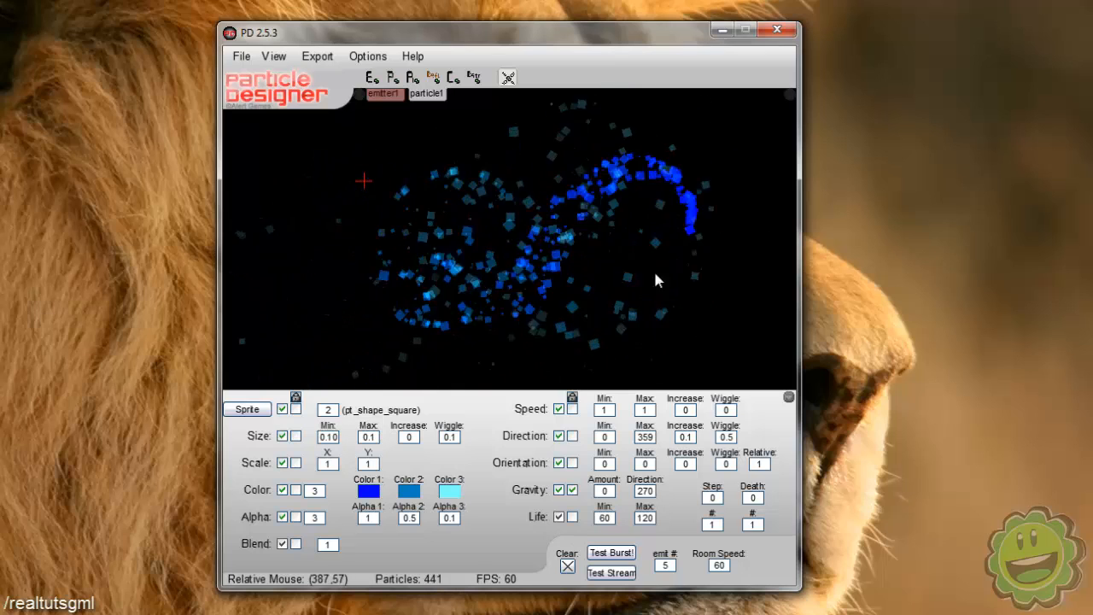
mouse_move(446, 224)
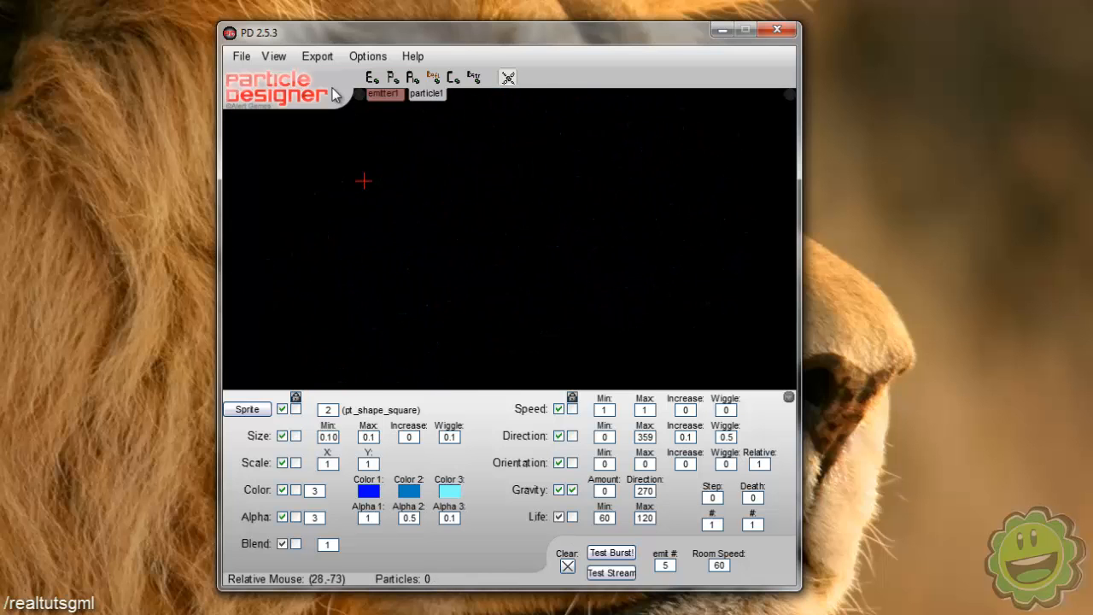
Step: Export the entire system as GML, naming the file test on the desktop
left_click(316, 55)
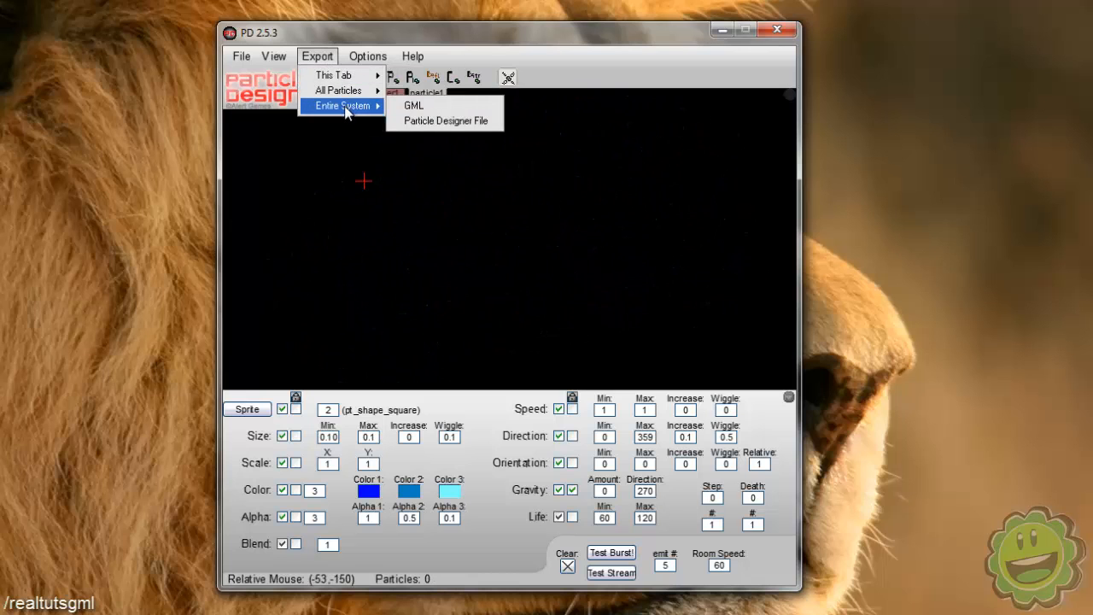
mouse_move(445, 105)
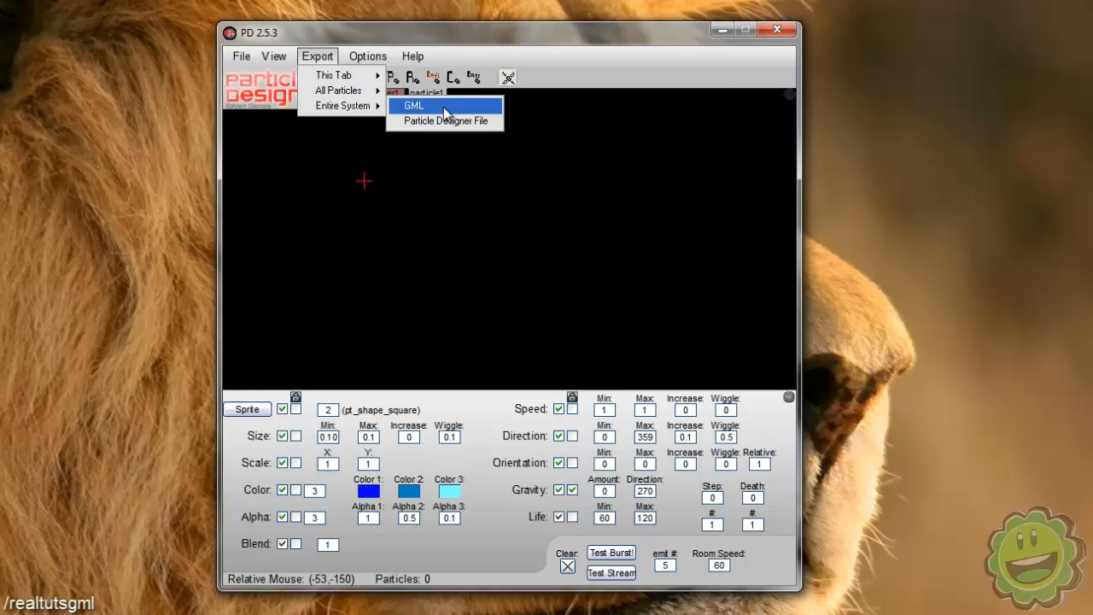
left_click(413, 105)
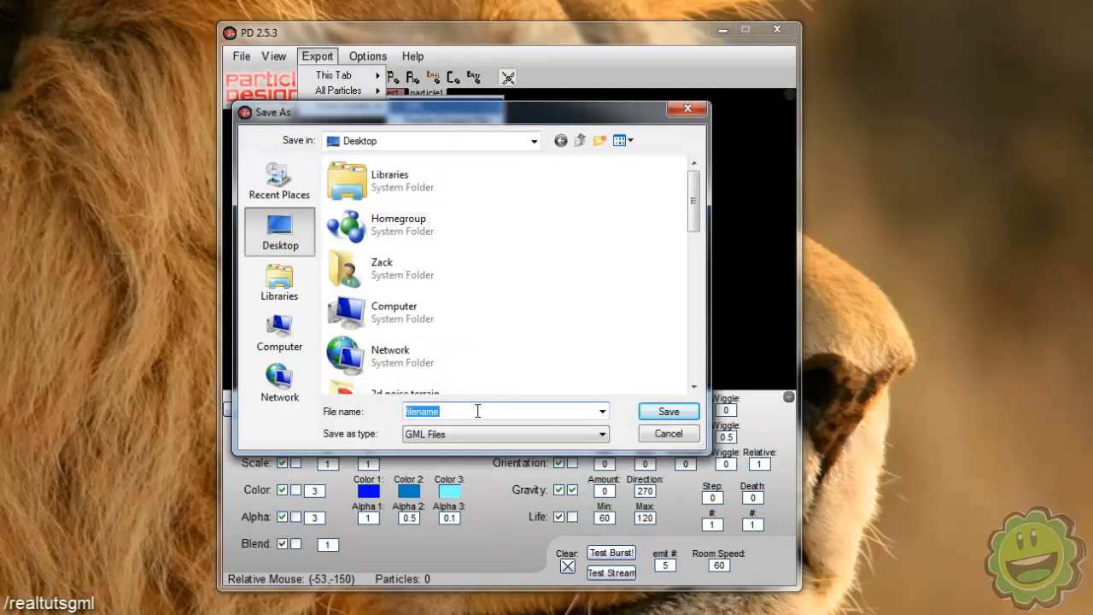
type("tes")
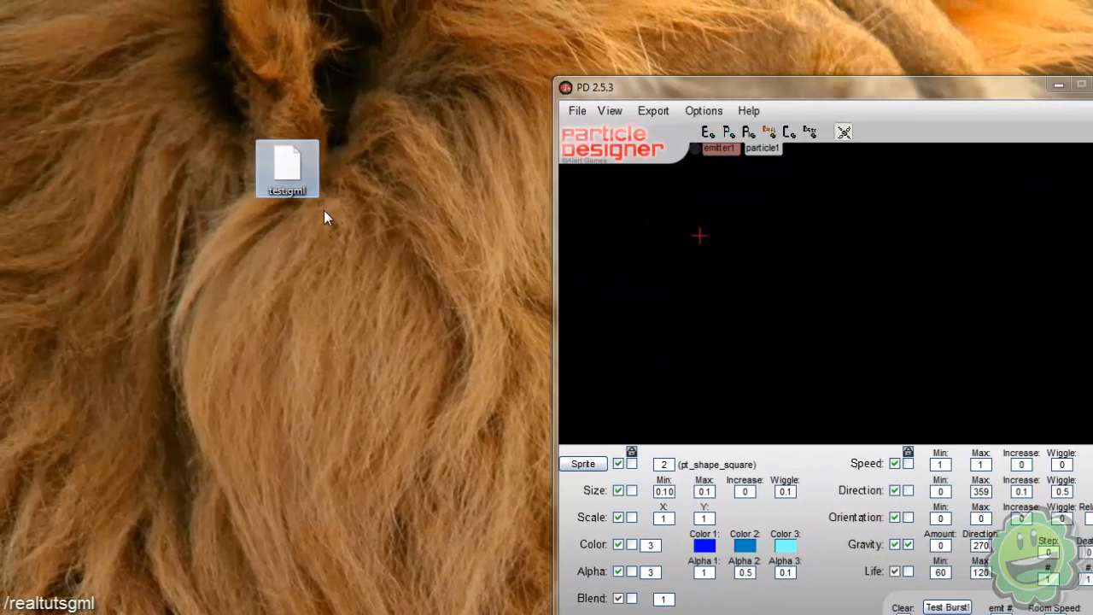
mouse_move(293, 178)
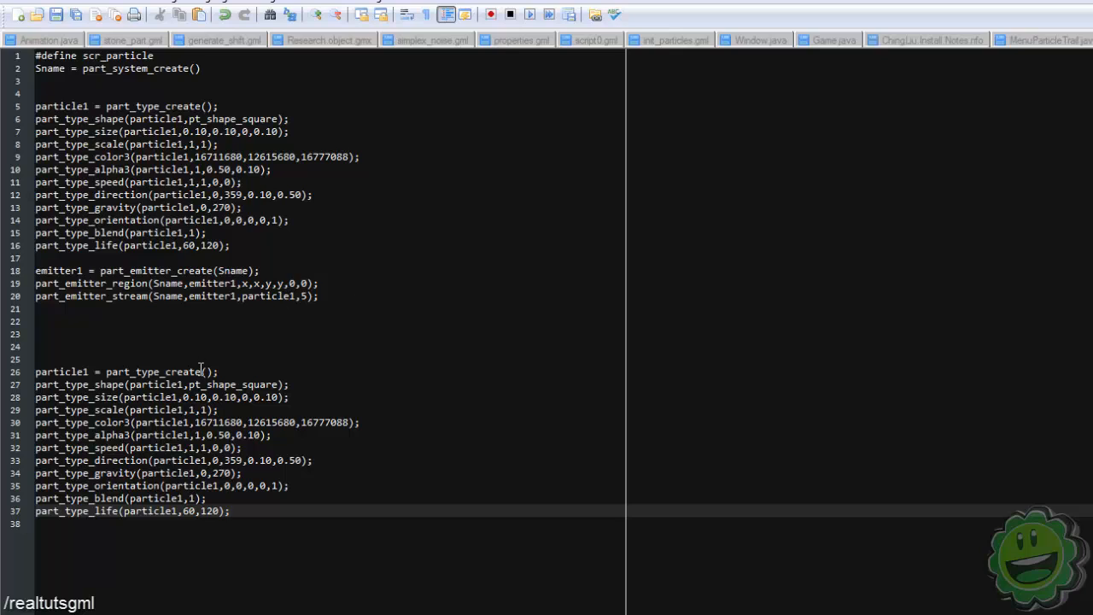
Step: Type 'Sname = part_system_create();' on line 25 above the copied particle1 block
type("S")
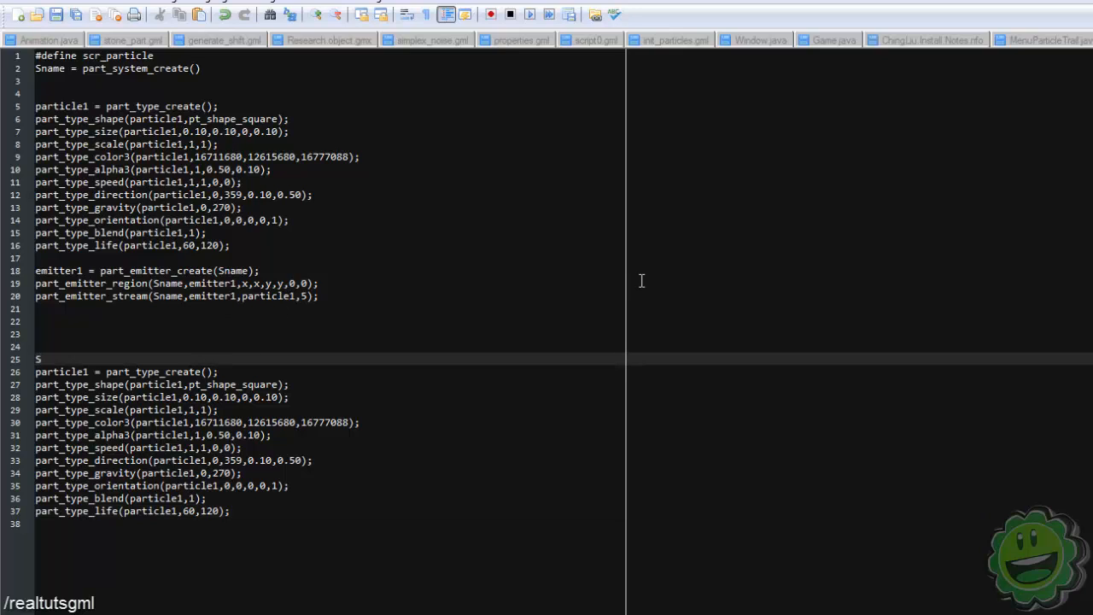
type("name =")
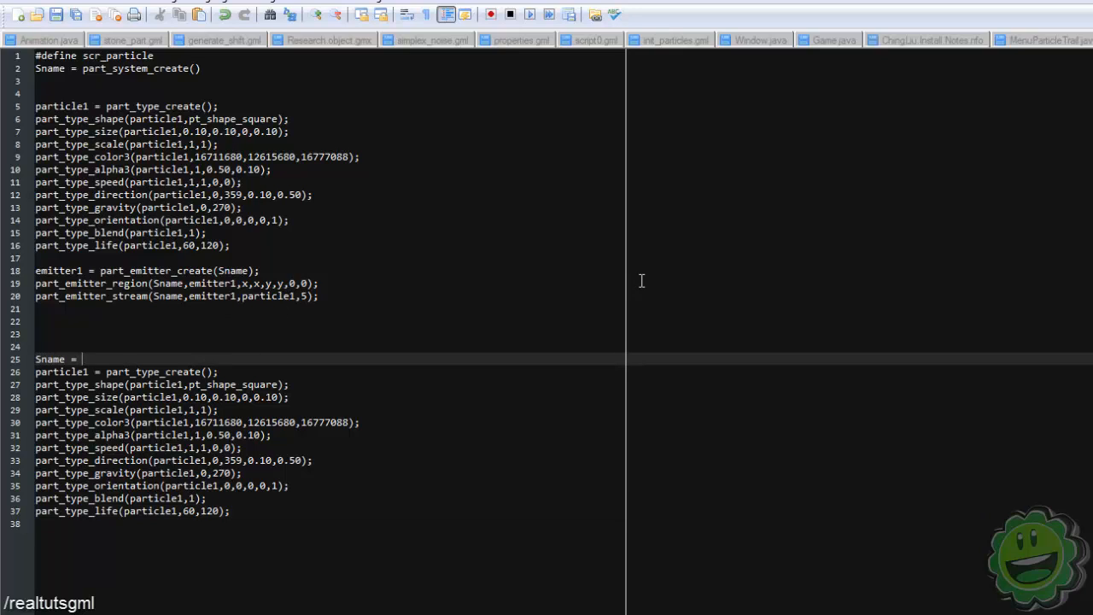
type("part_s")
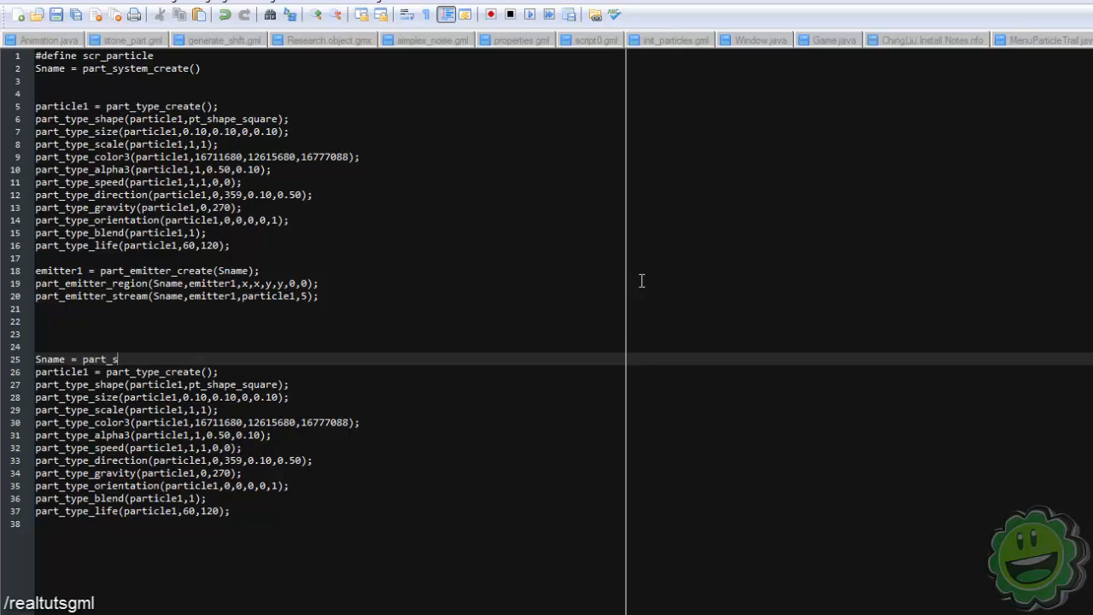
type("ystem_c")
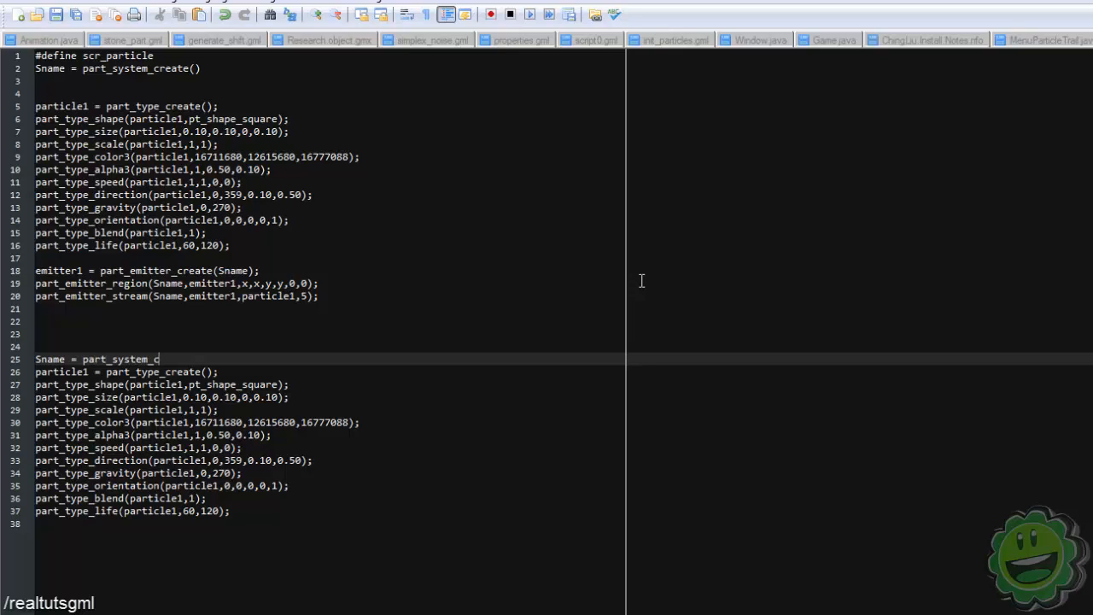
type("reate();")
type("S")
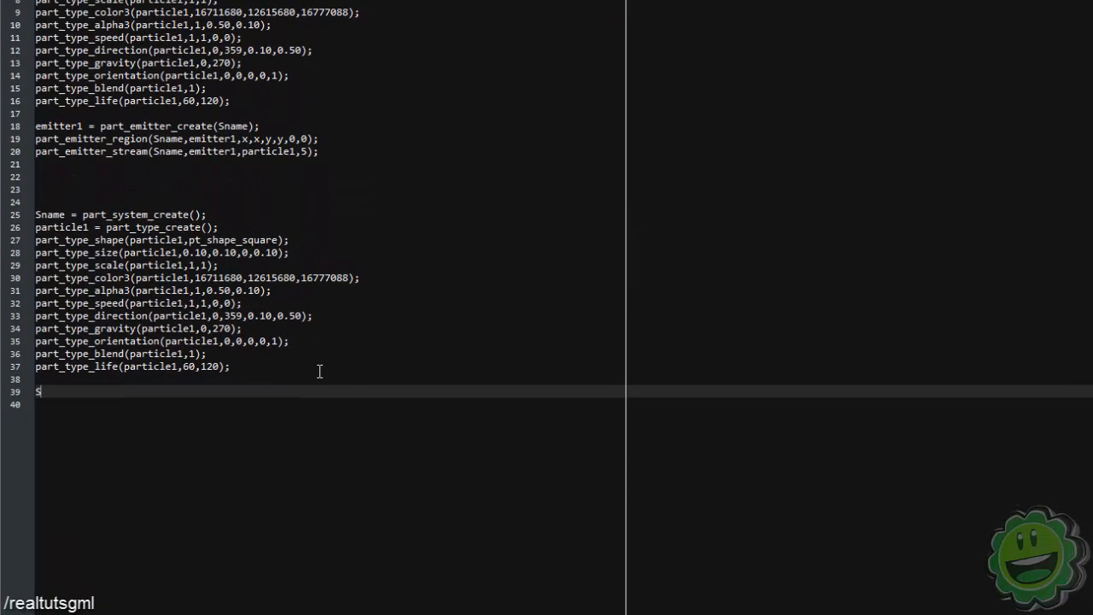
Step: Type a 'STEP EVENT:' header and 'part_particles_create(Sname, x, y, particle1, 5);'
type("TEP EVENT:")
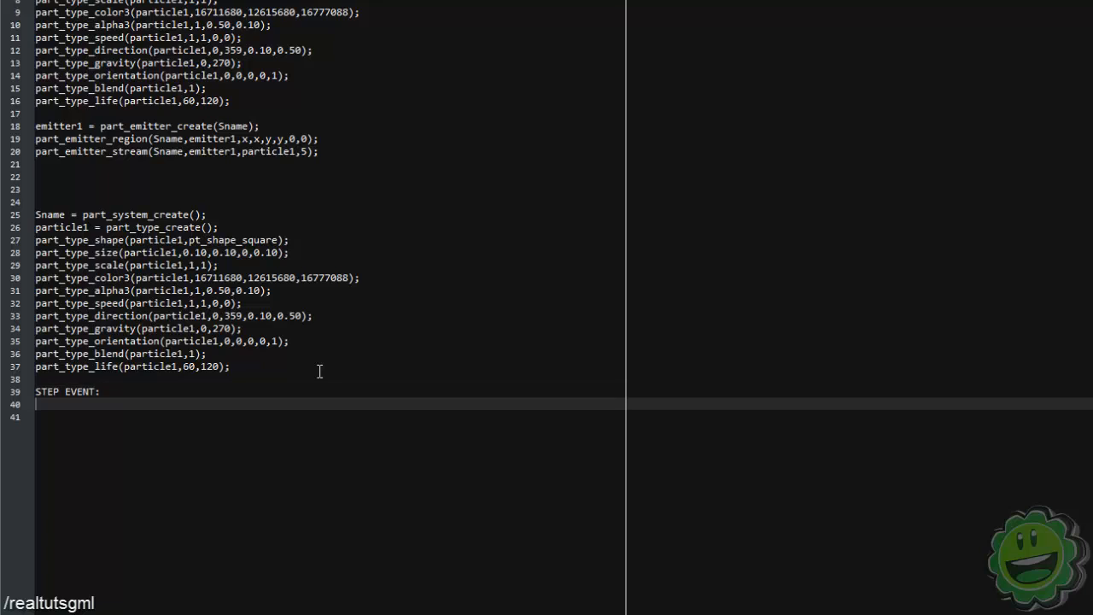
type("part_par")
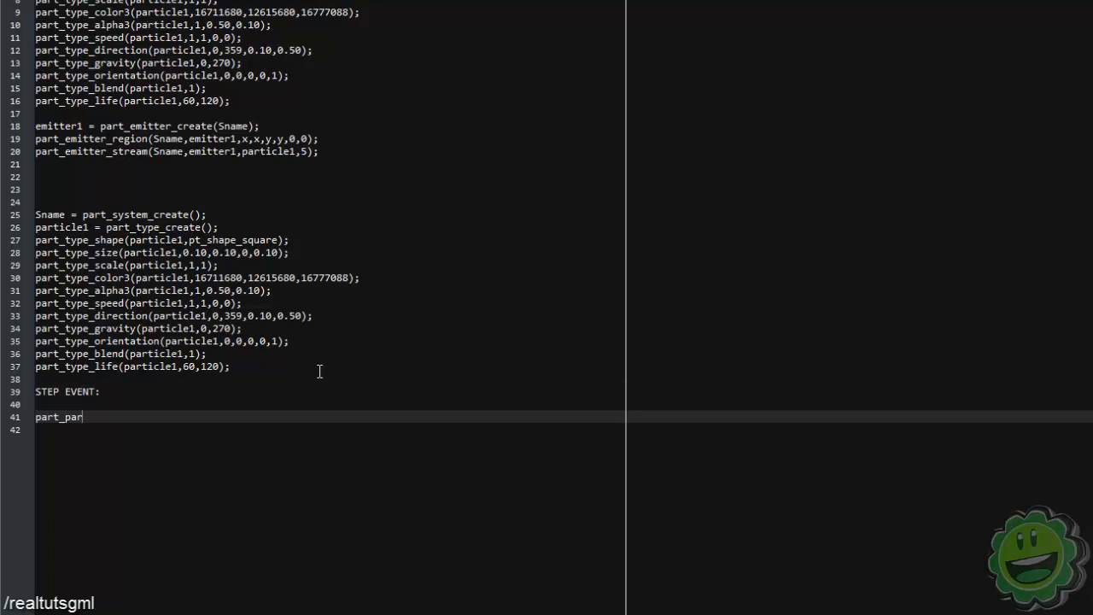
type("ticles_")
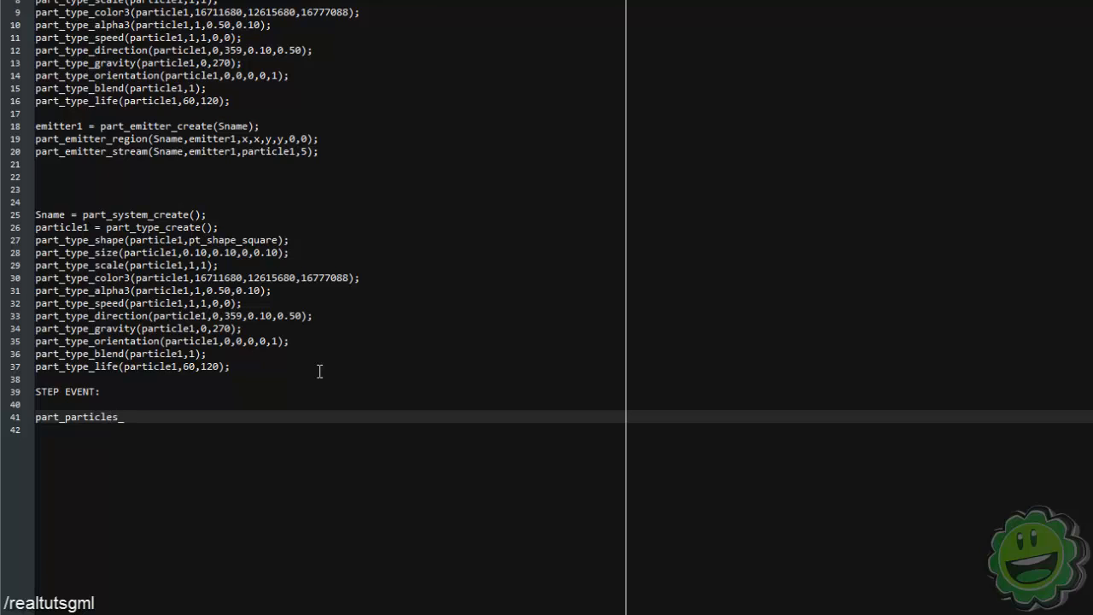
type("create*")
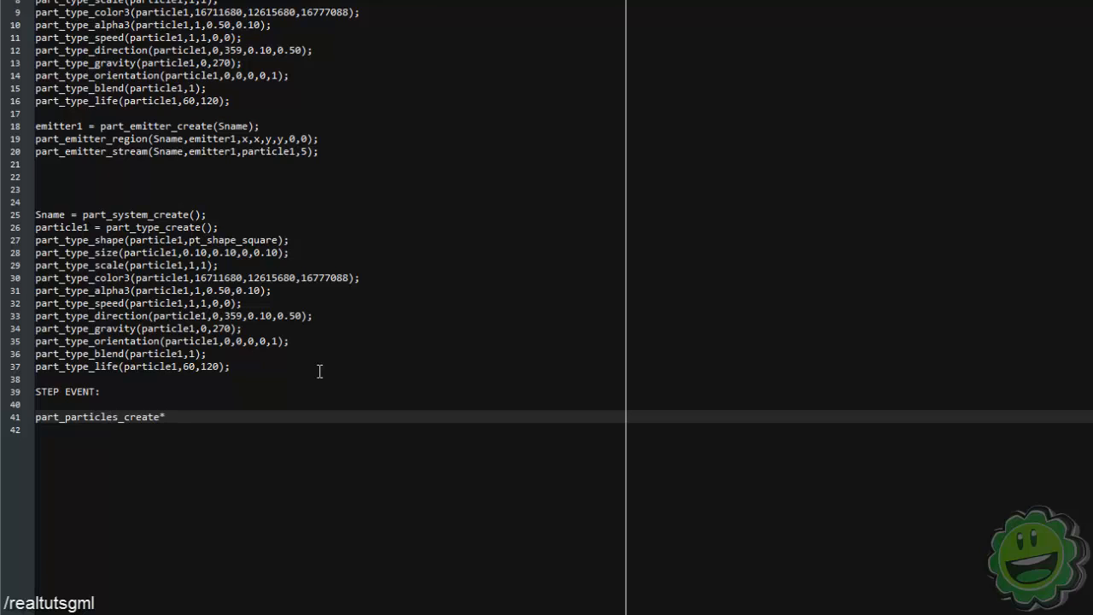
type("(Sn")
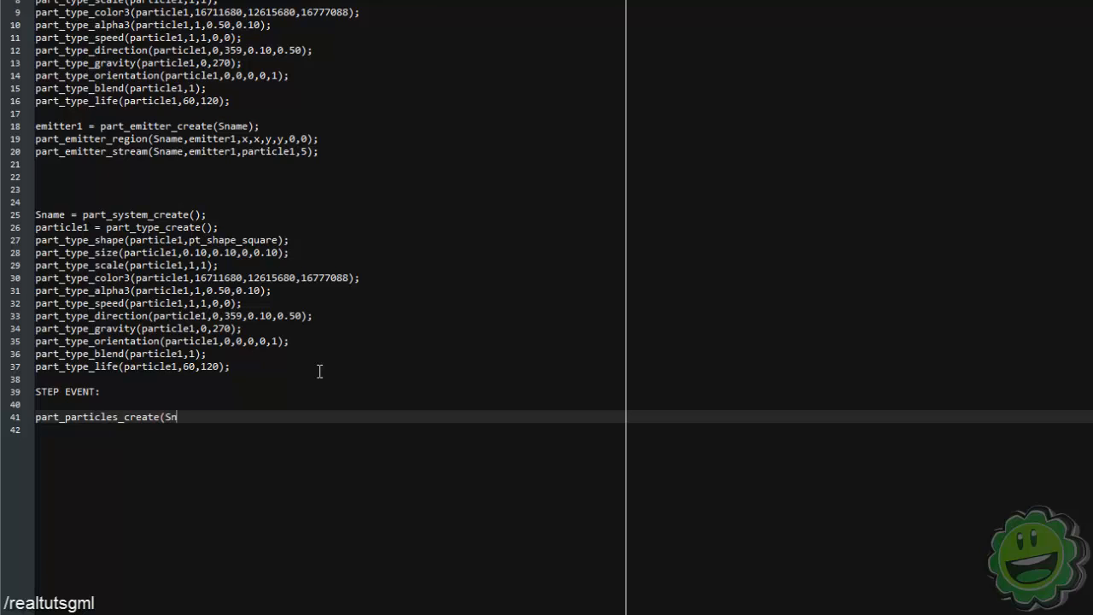
type("ame, x")
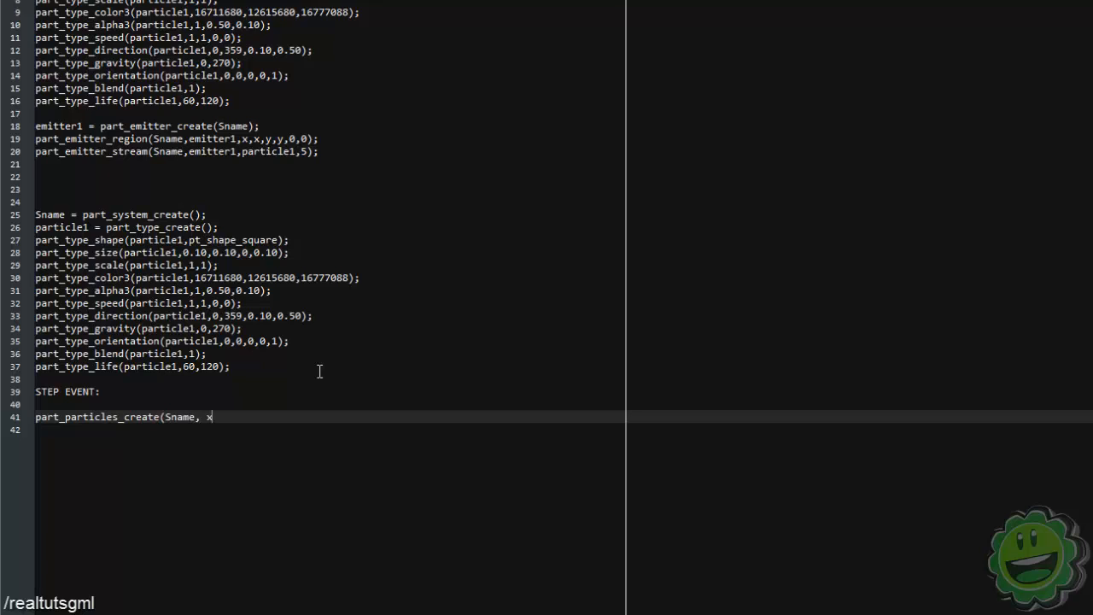
type(", y, parti")
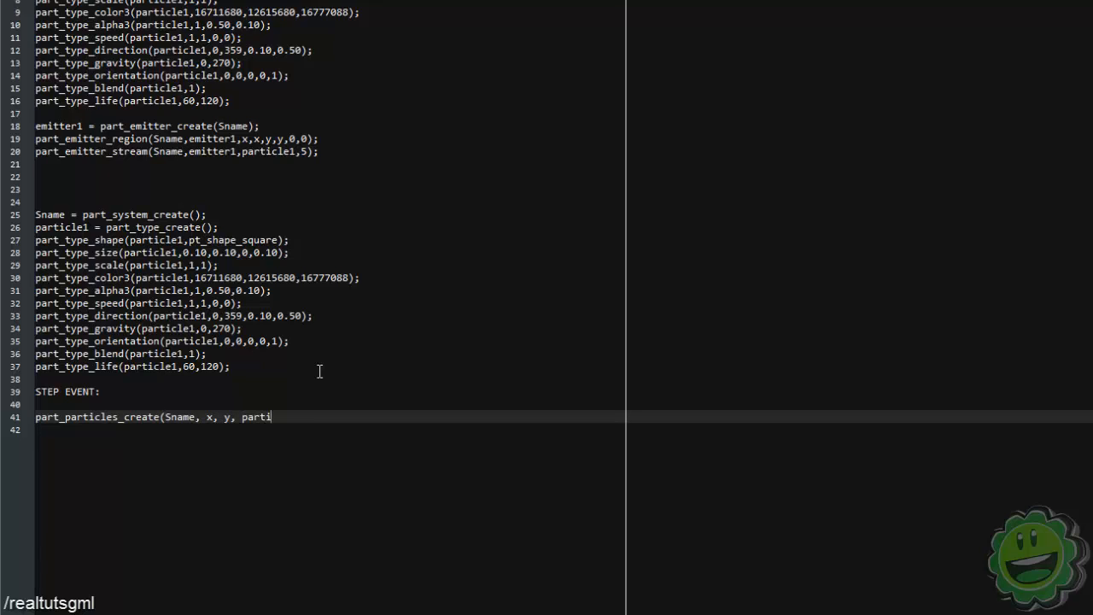
type("cle1, 5)")
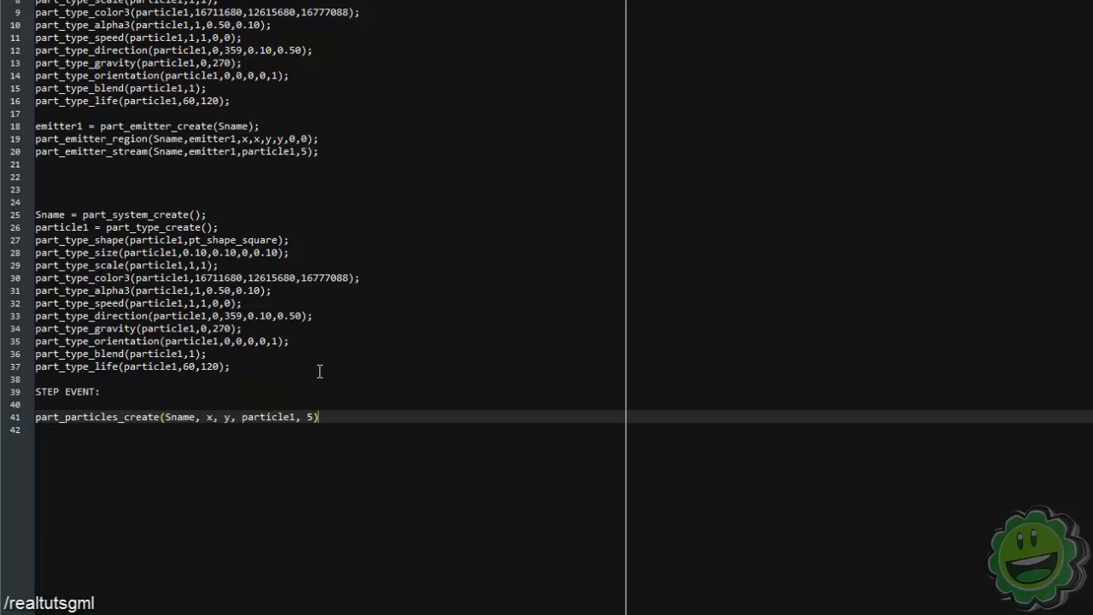
type(";")
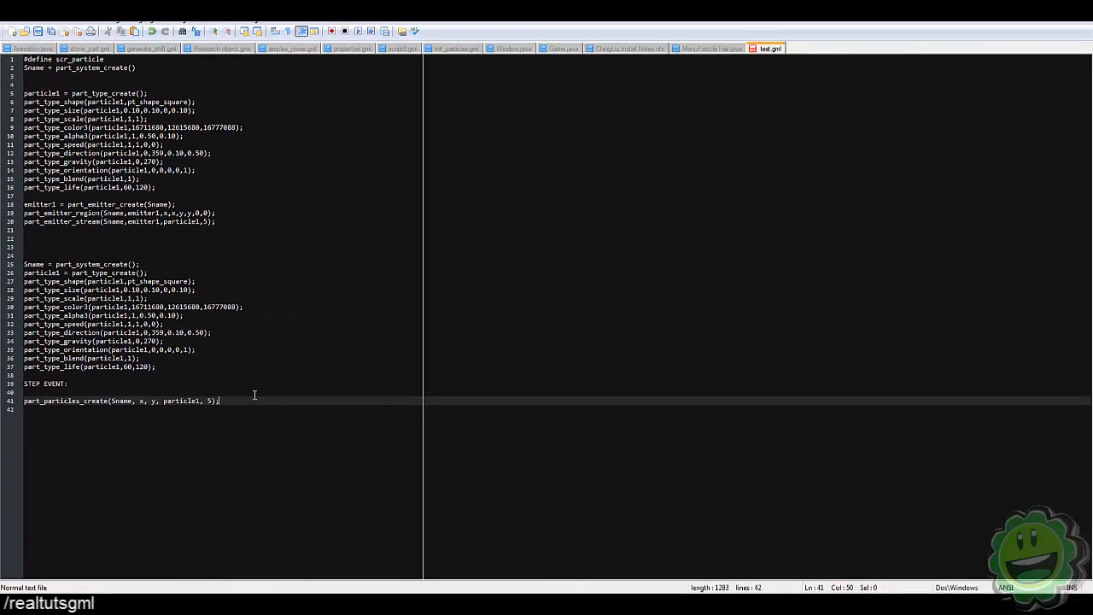
mouse_move(233, 410)
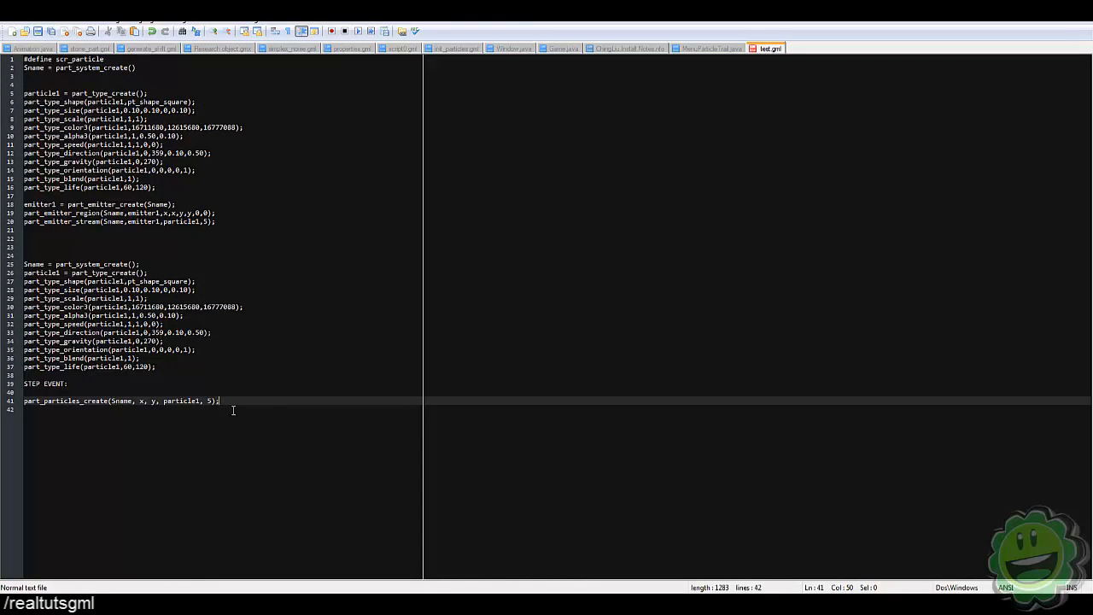
mouse_move(271, 421)
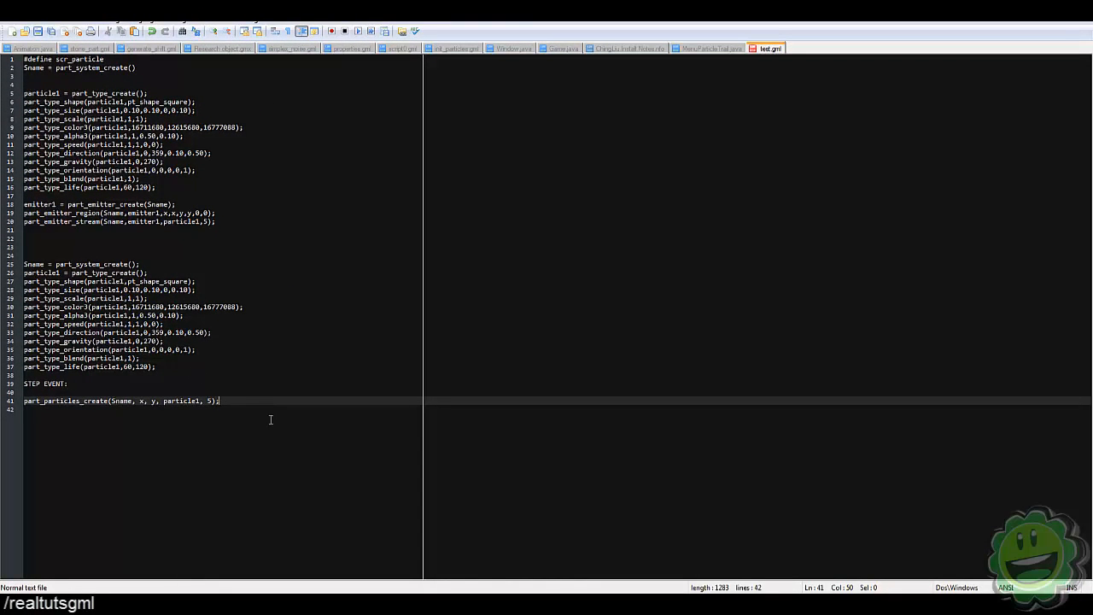